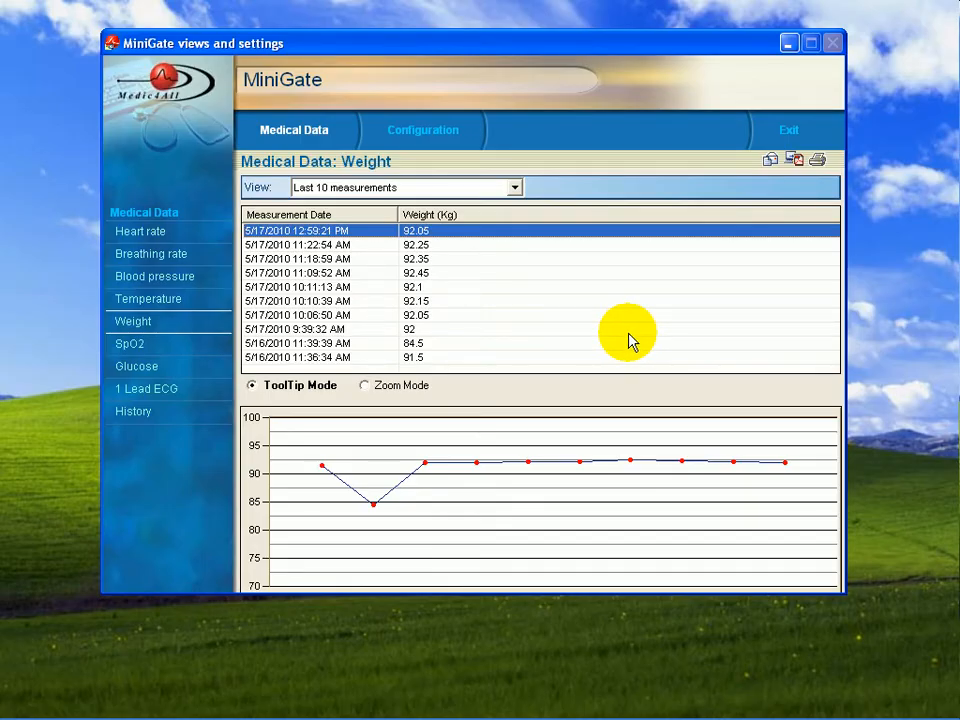
pyautogui.moveTo(110, 103)
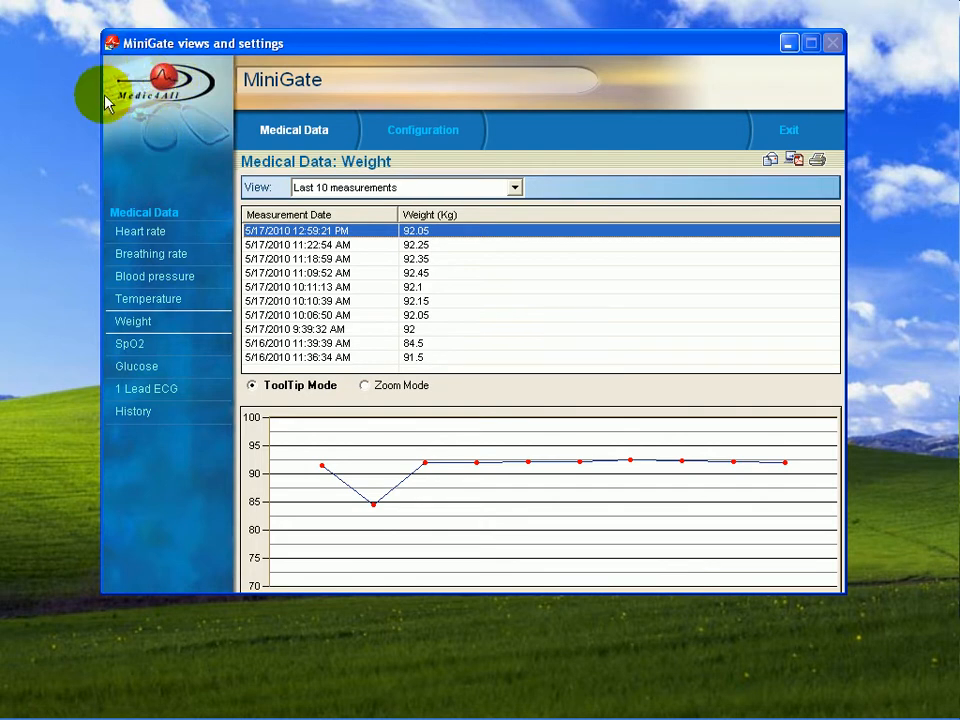
pyautogui.moveTo(108, 91)
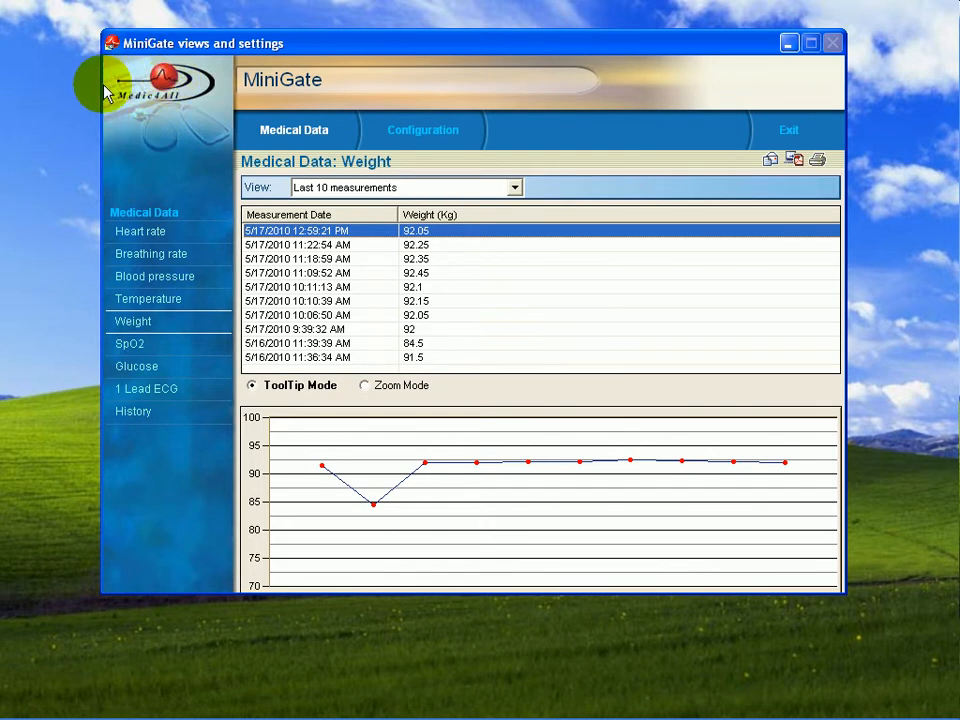
pyautogui.moveTo(168, 190)
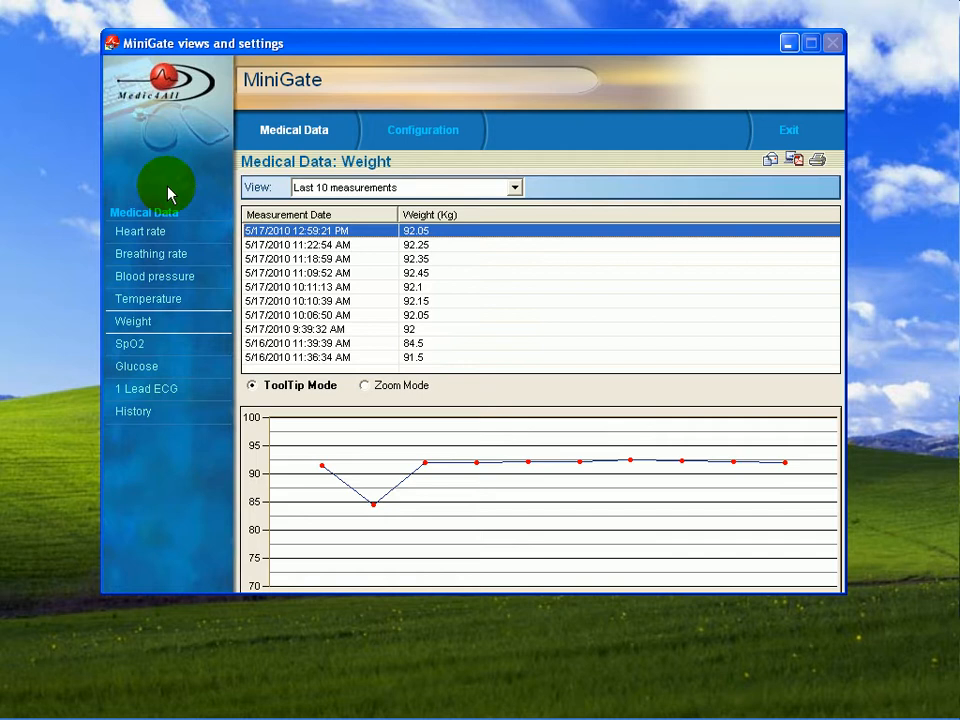
pyautogui.moveTo(770, 505)
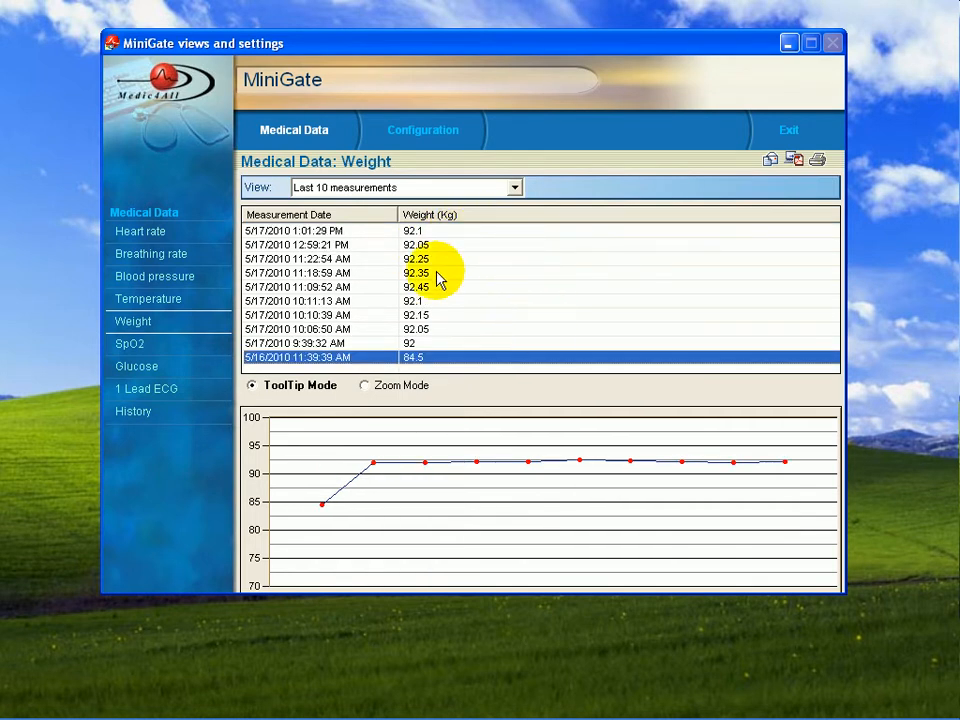
# Open the test patient's session once the 92.1 kg weight reading arrives in MiniGate.
pyautogui.click(413, 230)
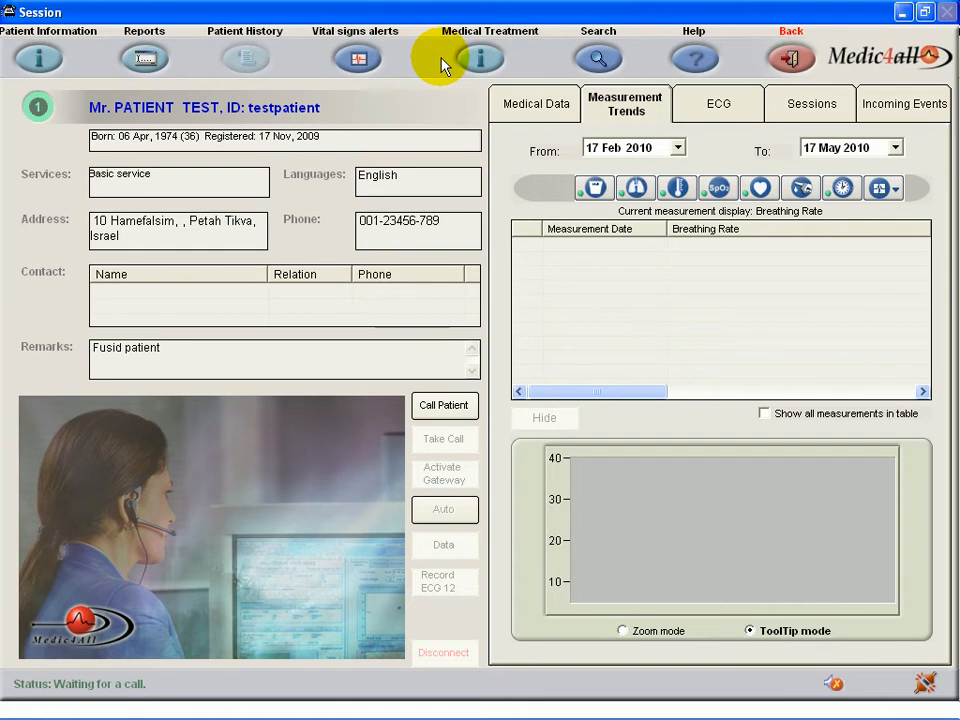
pyautogui.moveTo(110, 180)
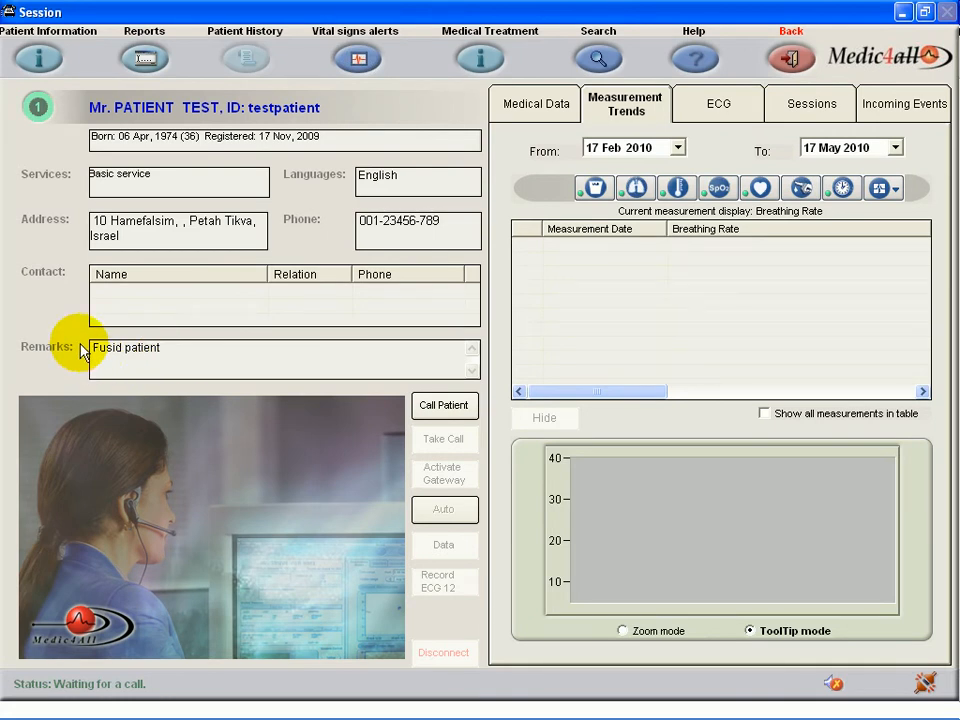
pyautogui.moveTo(418, 221)
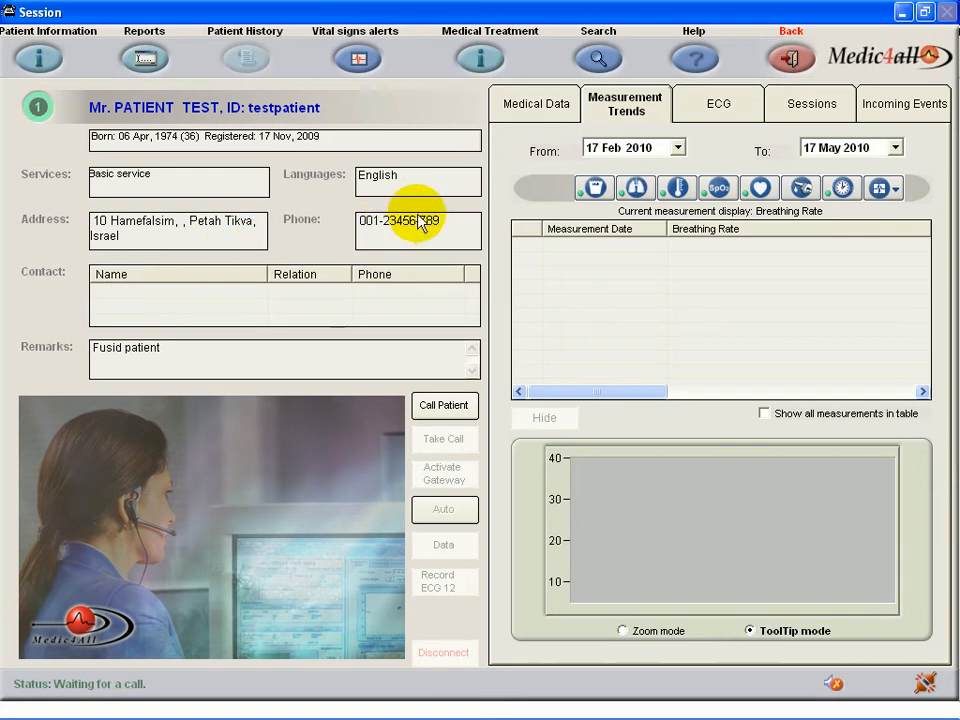
pyautogui.moveTo(594, 188)
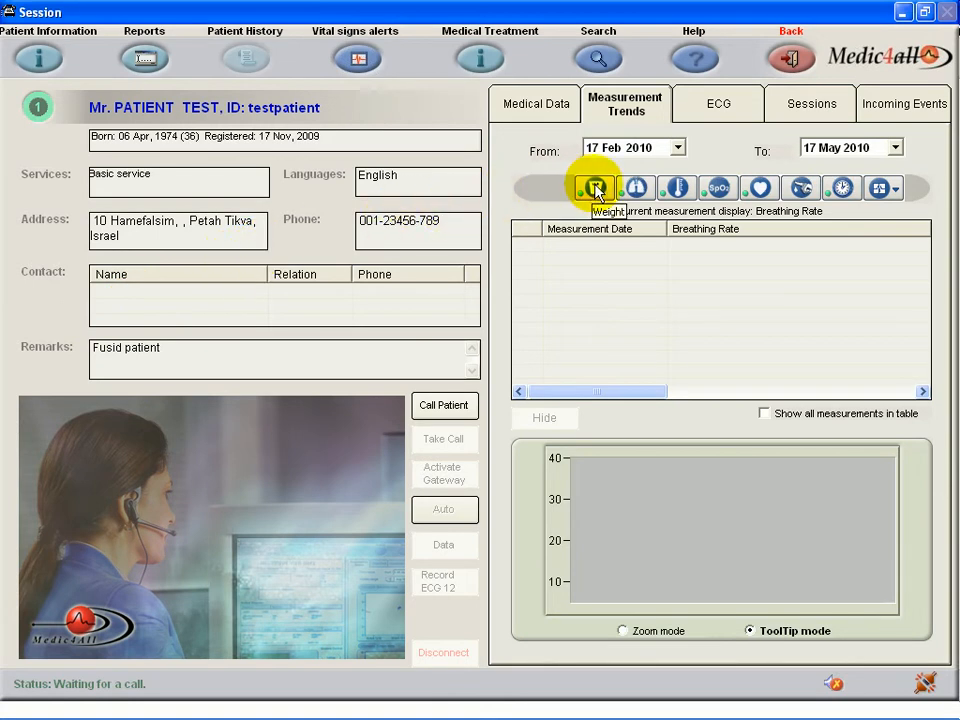
# Show the weight trend headed by 92.1 kg and bring up the Fusid DSS page.
pyautogui.click(595, 188)
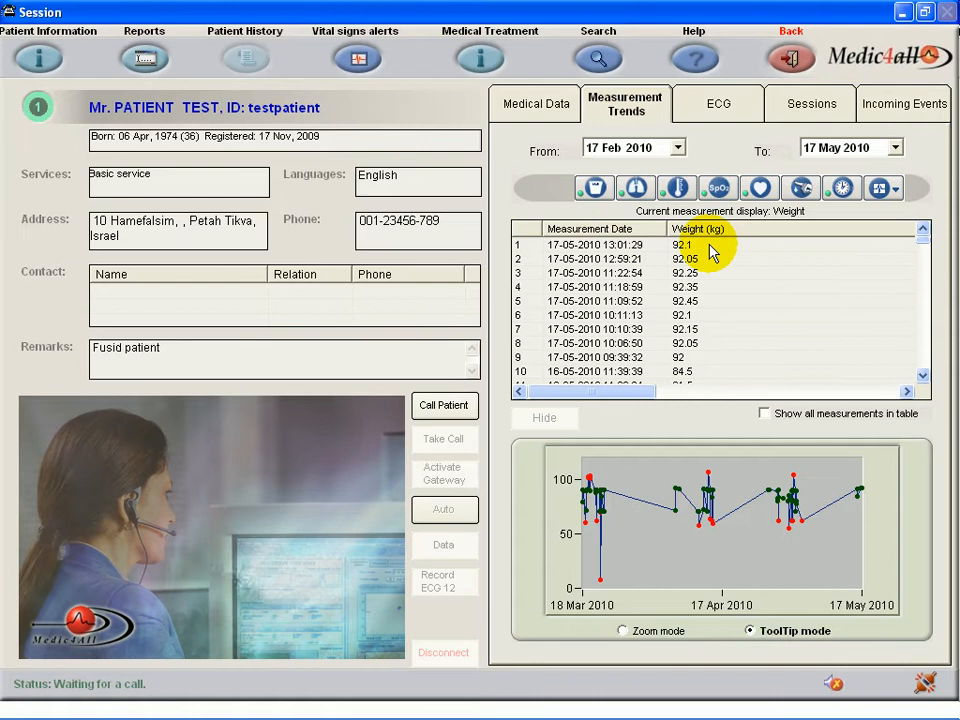
pyautogui.click(687, 245)
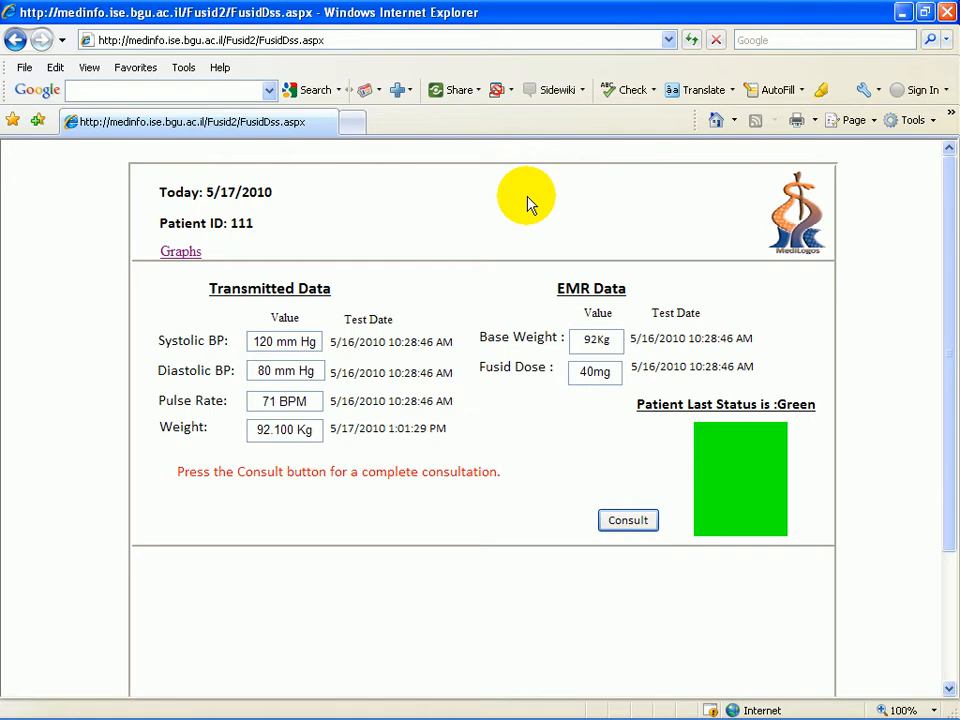
pyautogui.moveTo(170, 370)
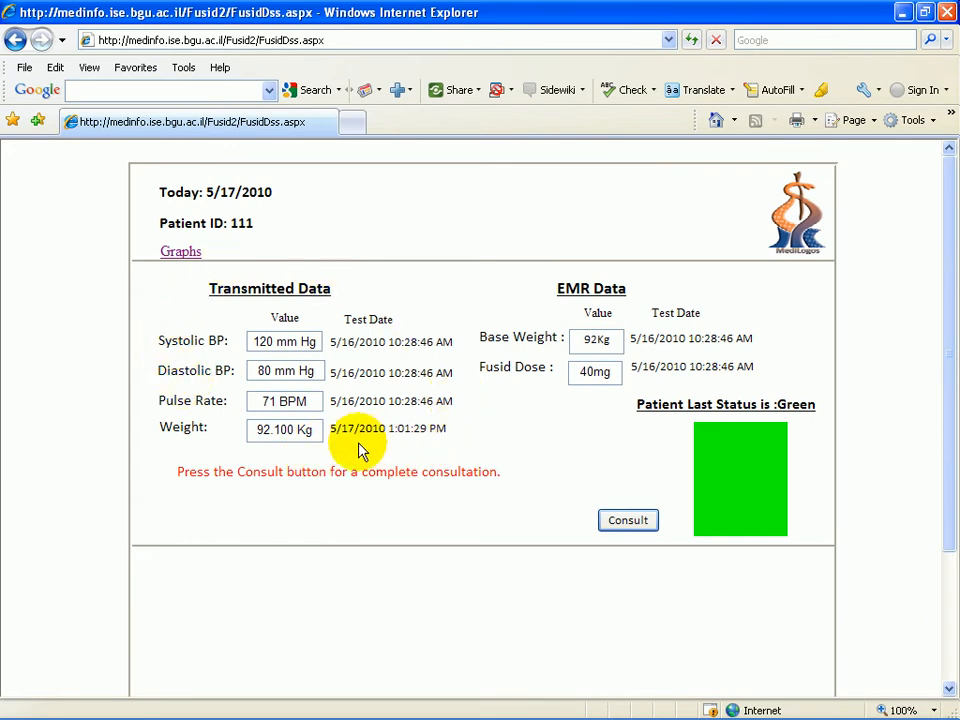
pyautogui.moveTo(418, 440)
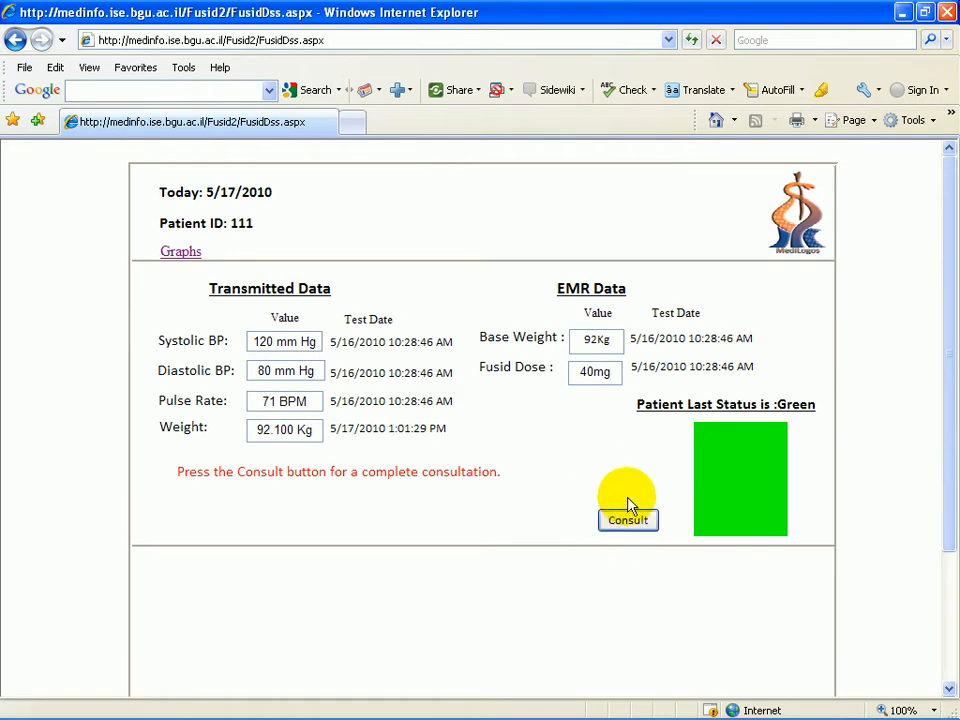
pyautogui.moveTo(181, 252)
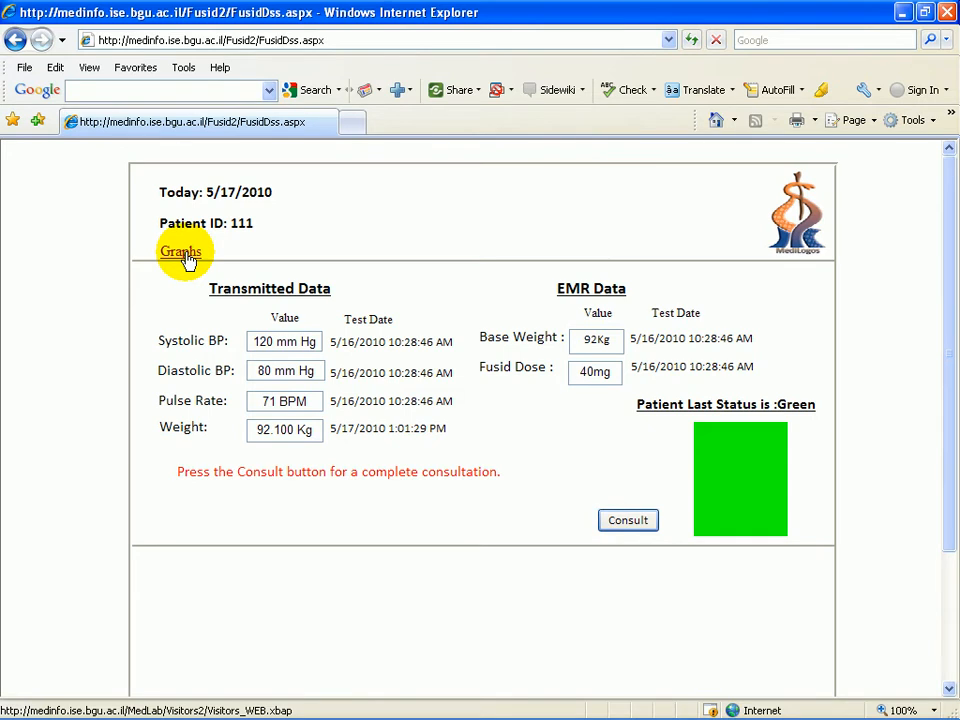
pyautogui.click(181, 251)
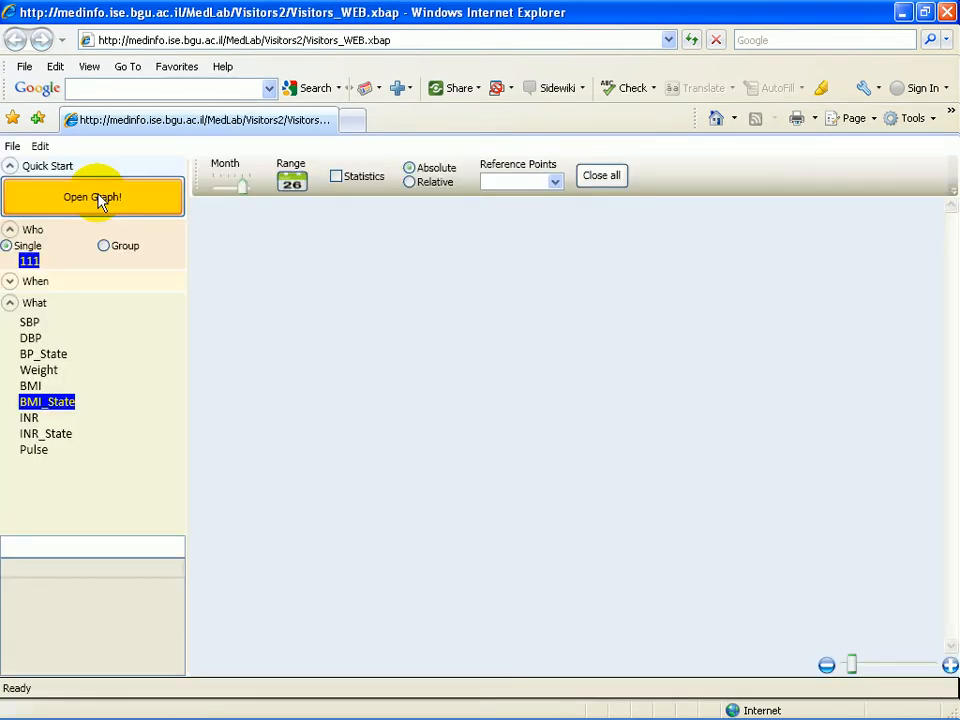
pyautogui.click(92, 196)
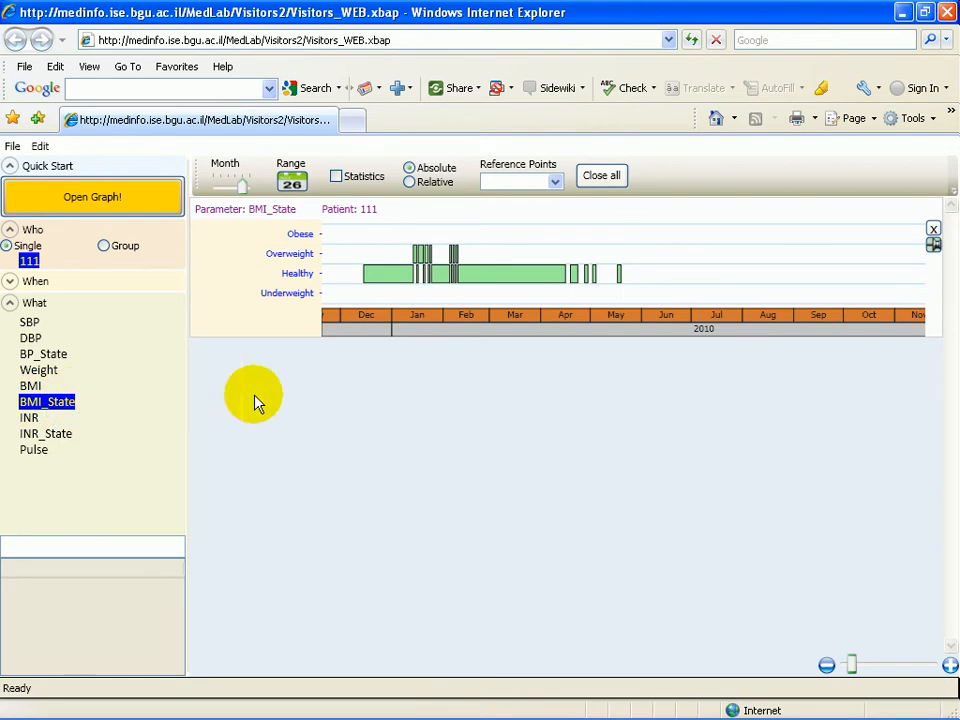
pyautogui.moveTo(610, 318)
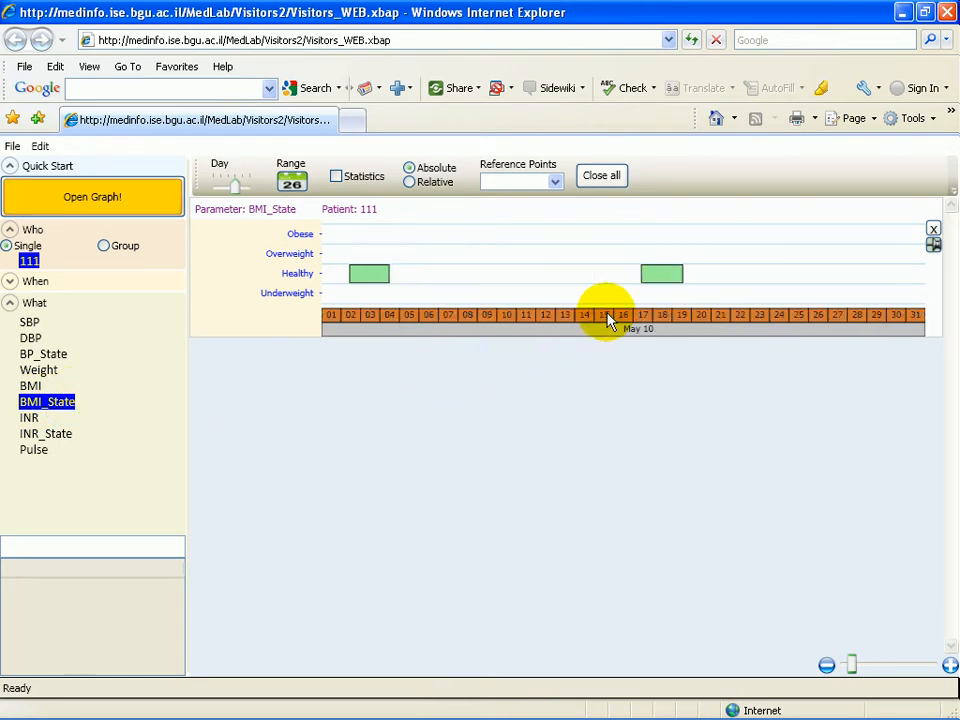
pyautogui.moveTo(662, 275)
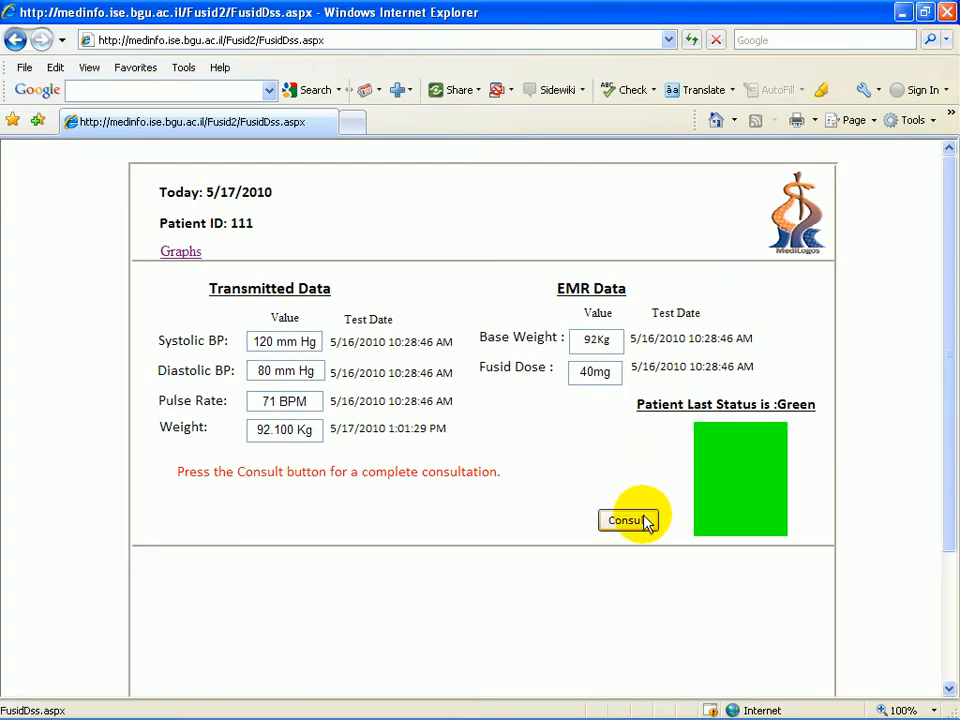
# Start a consultation: No for lung edema, peripheral edema, polyuria, sweating; None for breathlessness.
pyautogui.click(627, 520)
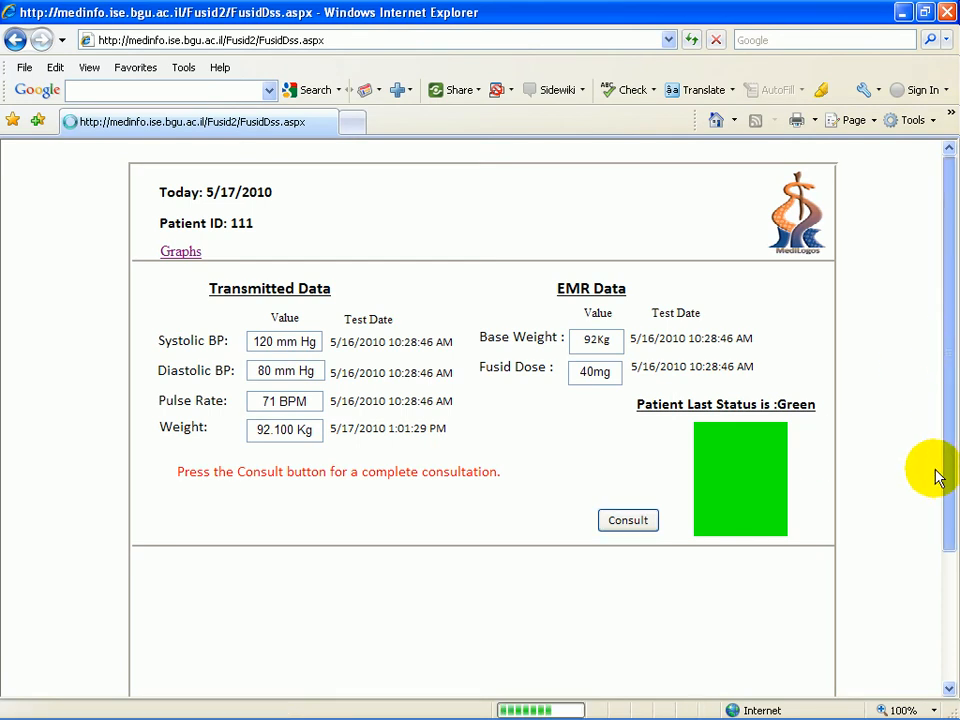
pyautogui.click(628, 520)
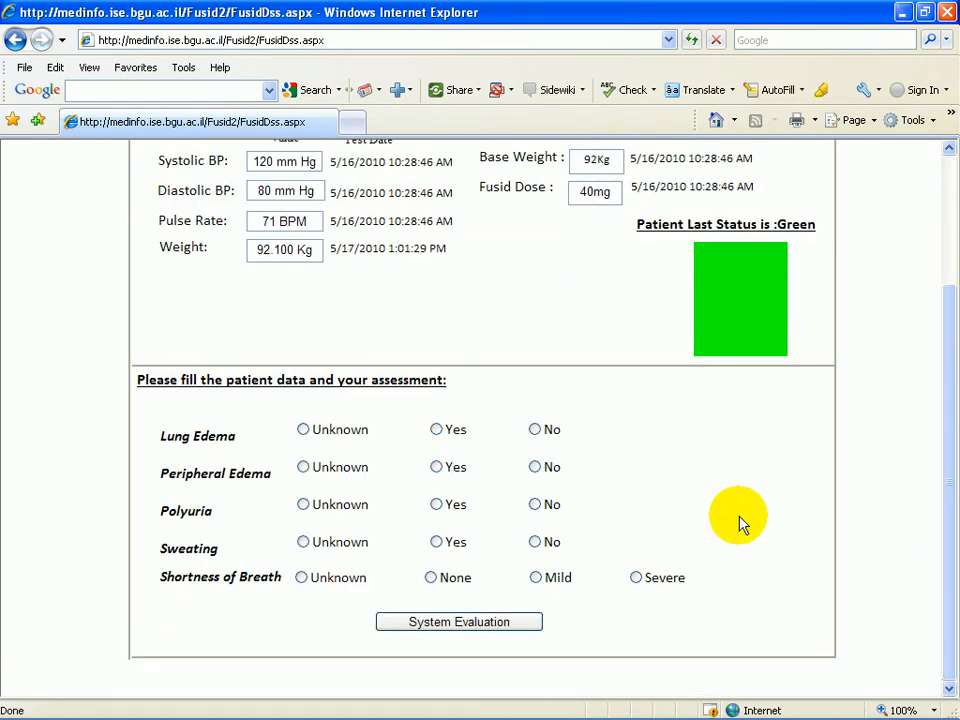
pyautogui.moveTo(668, 480)
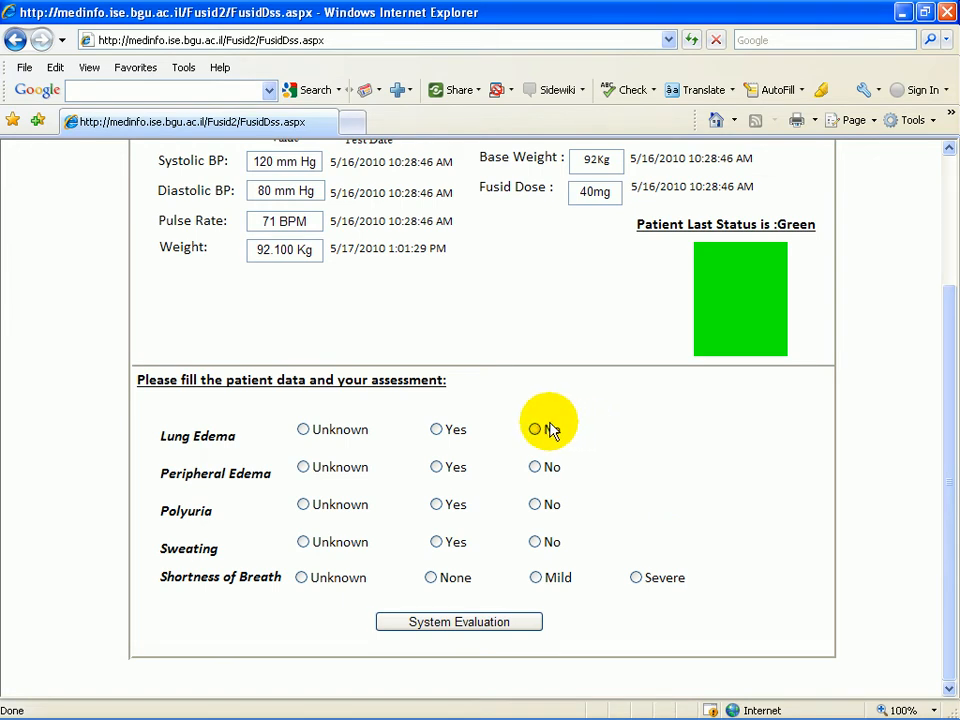
pyautogui.click(535, 429)
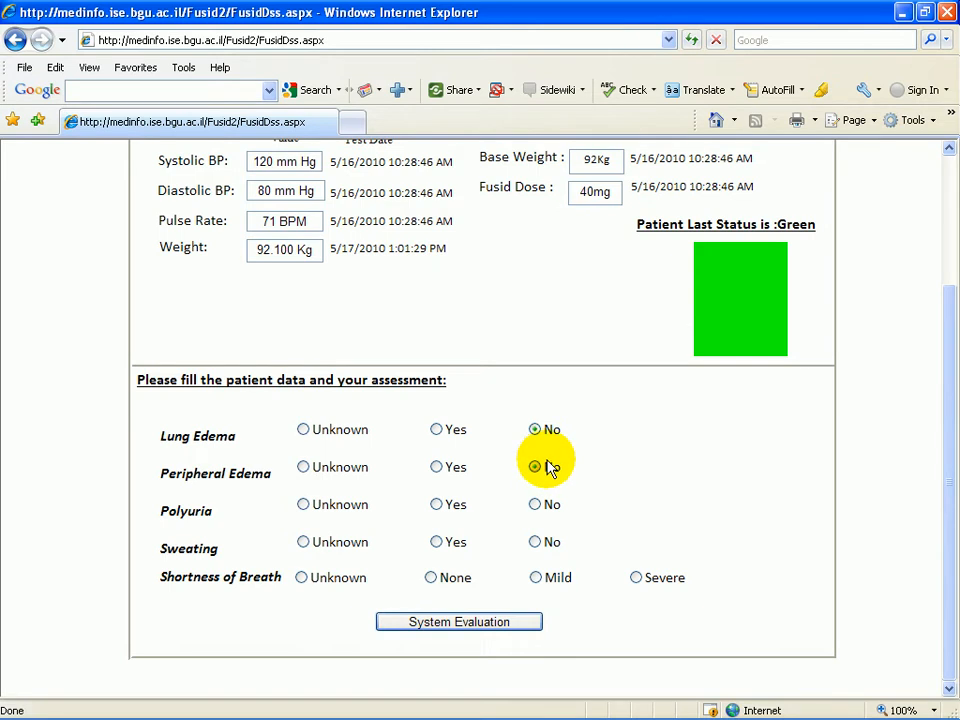
pyautogui.click(534, 467)
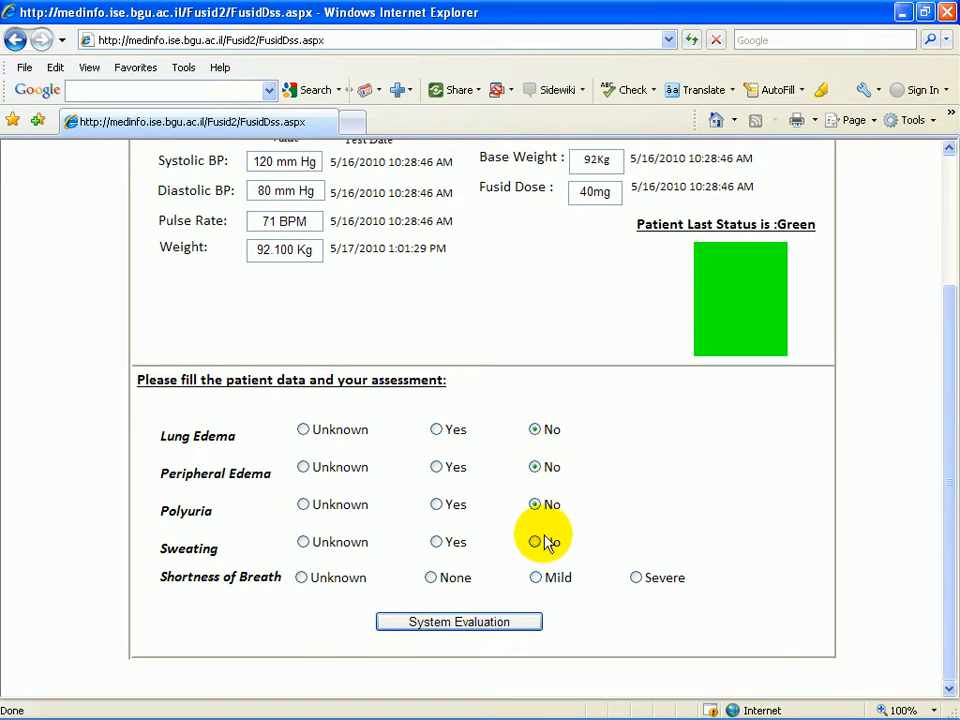
pyautogui.click(535, 542)
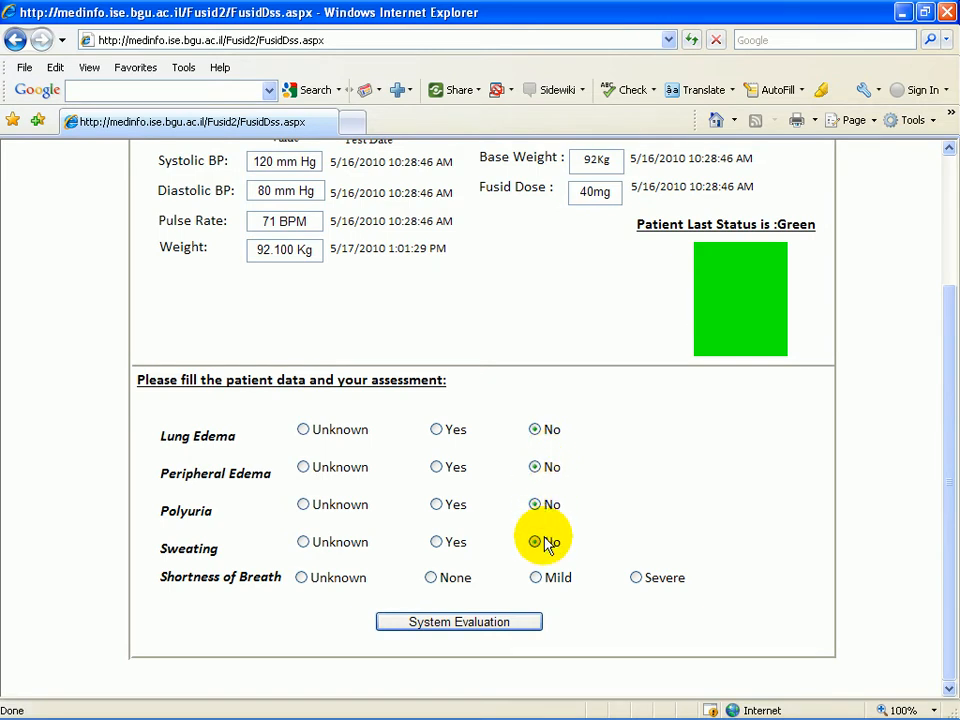
pyautogui.click(430, 577)
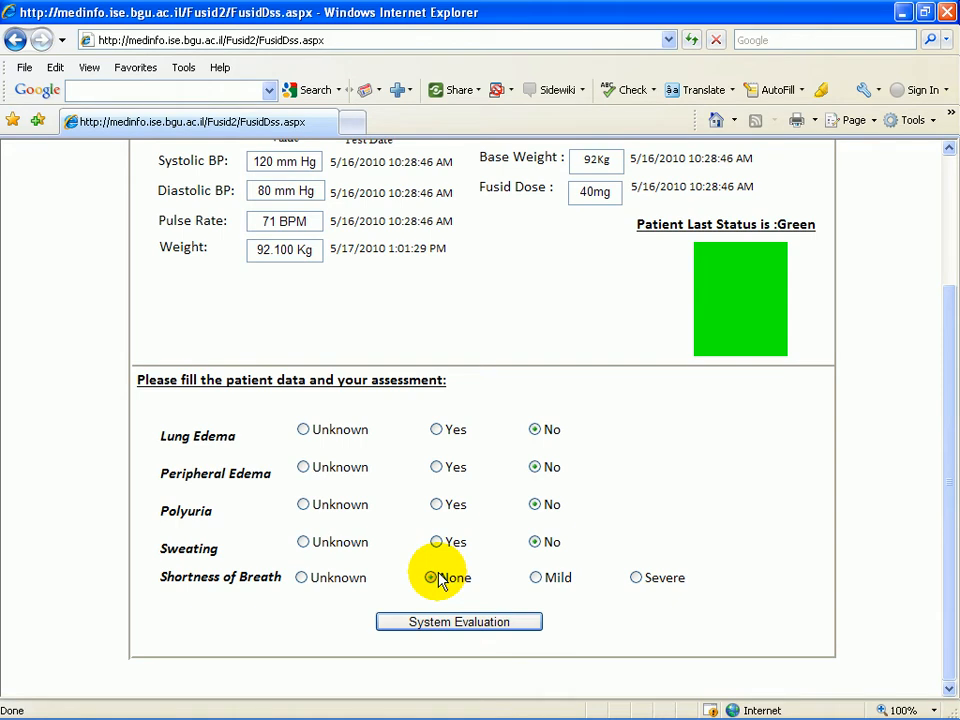
pyautogui.click(459, 621)
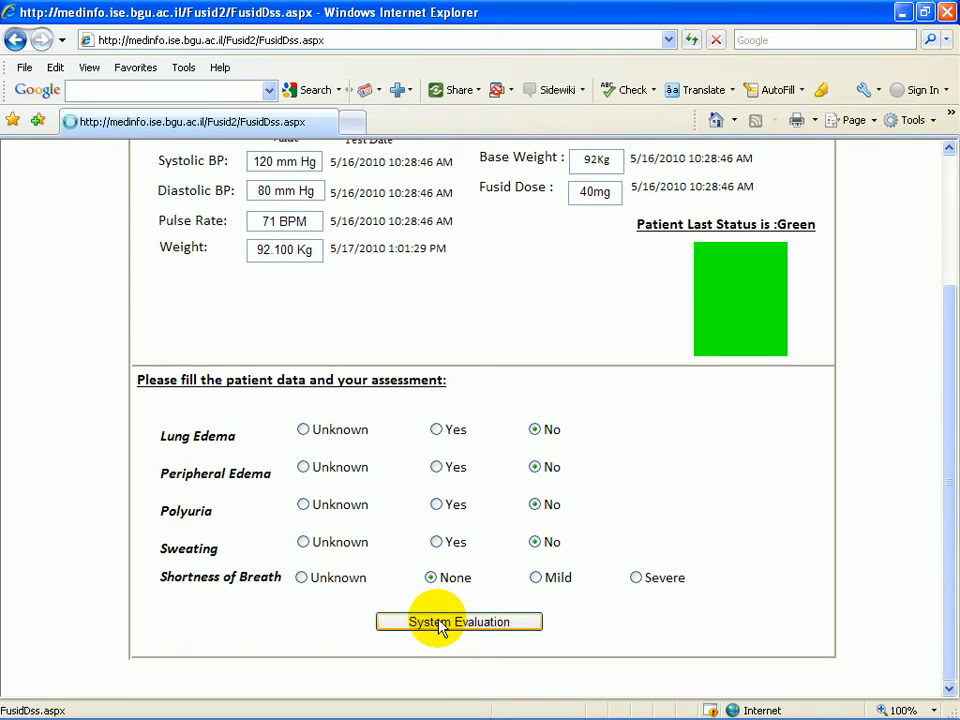
# Get the Green status evaluation and request the system recommendations.
pyautogui.click(459, 621)
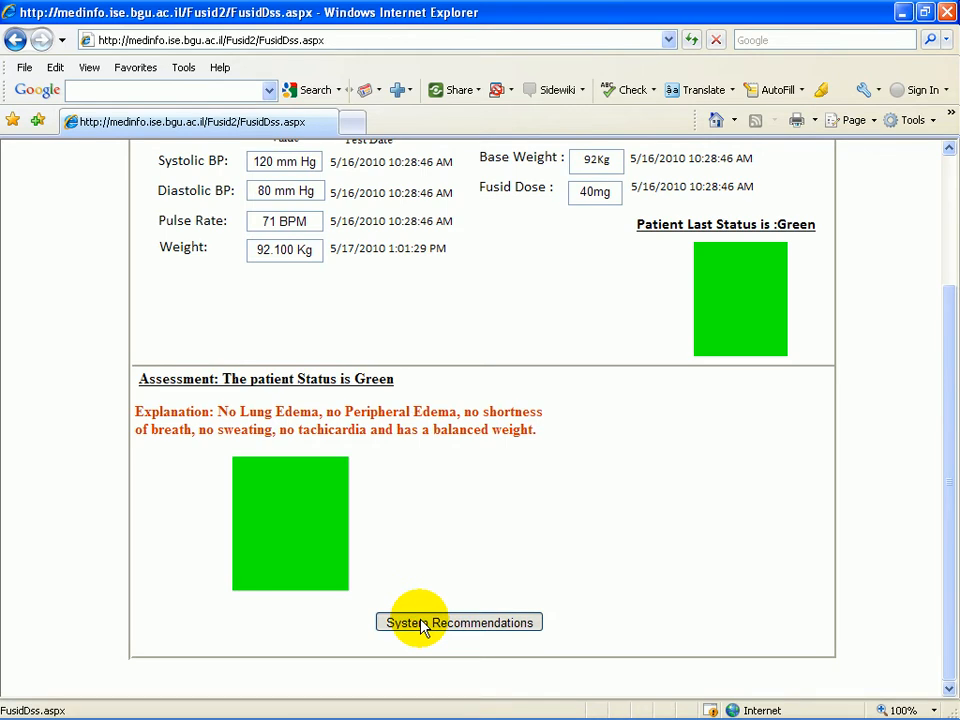
pyautogui.click(459, 622)
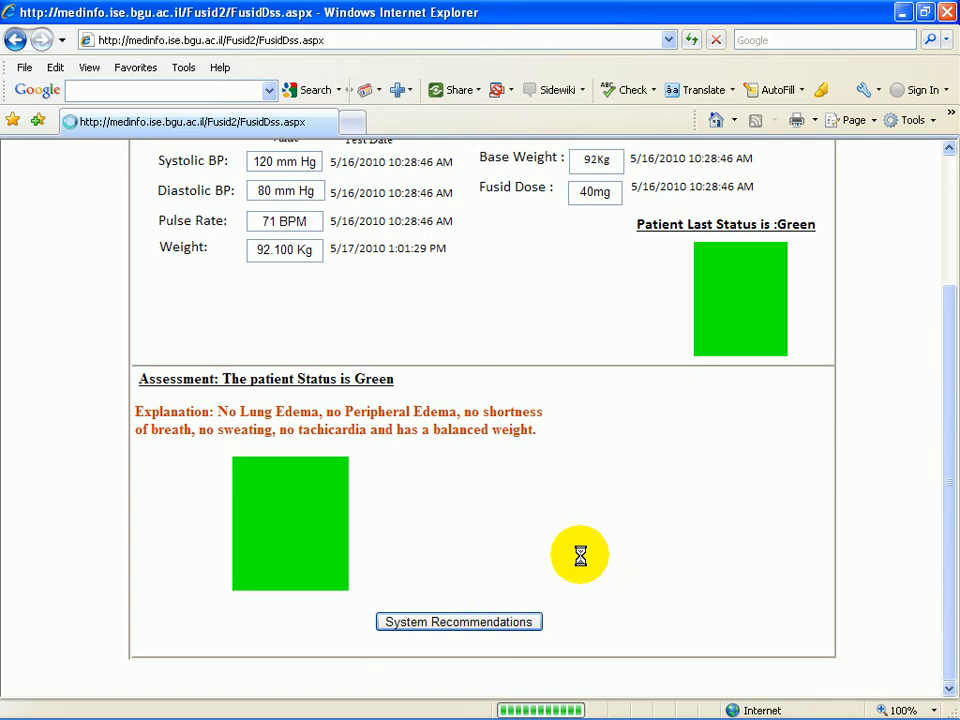
pyautogui.click(458, 621)
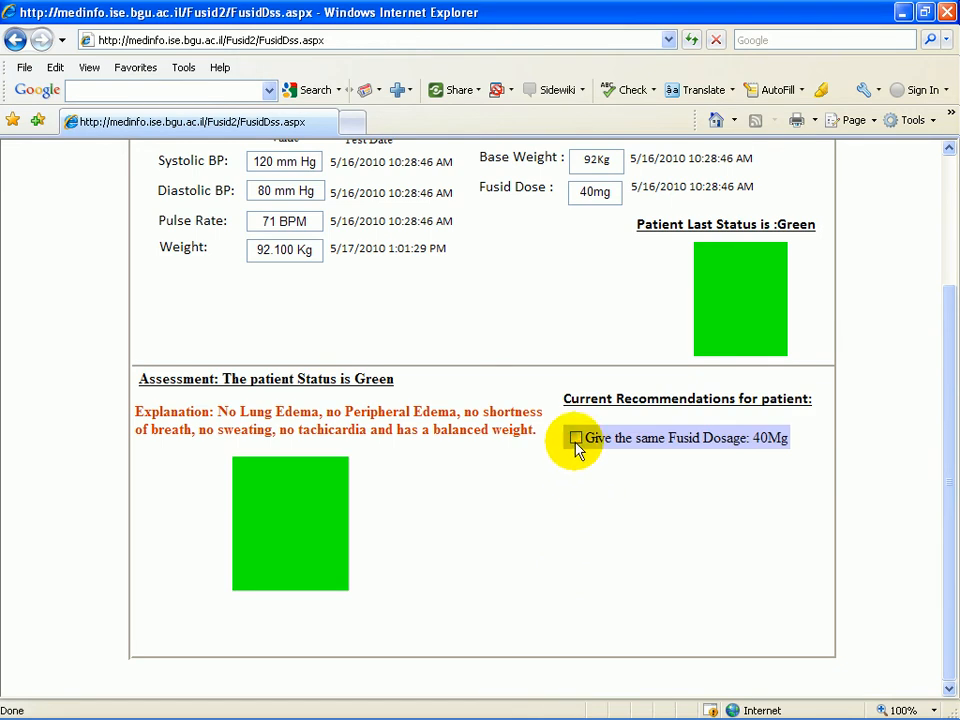
# Accept the same 40 mg Fusid dose and one-week follow-up, and finish the call.
pyautogui.click(576, 438)
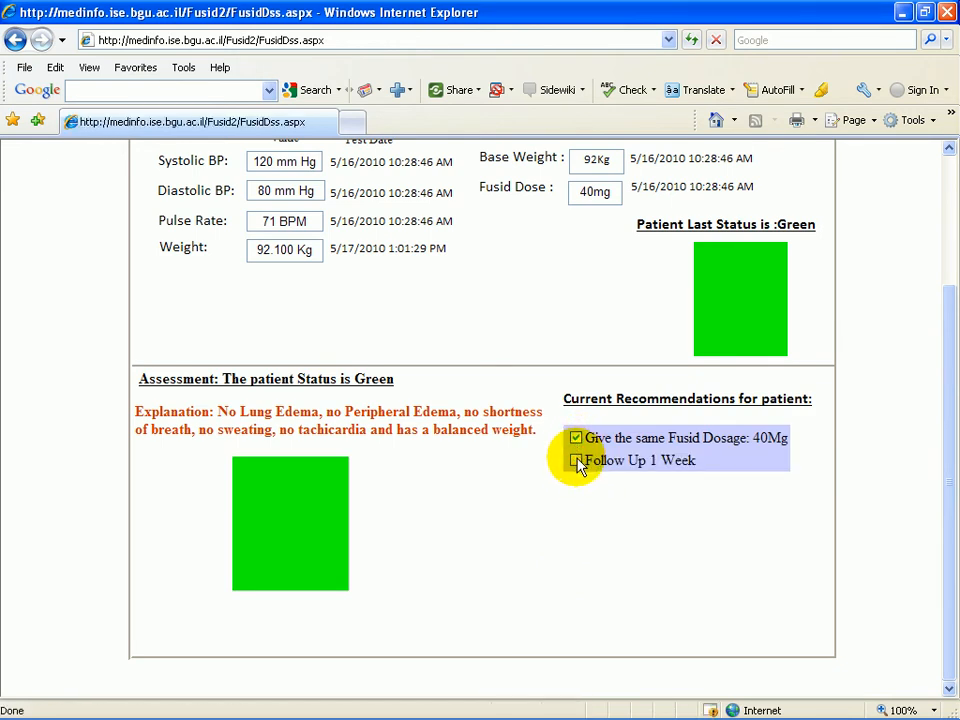
pyautogui.click(576, 460)
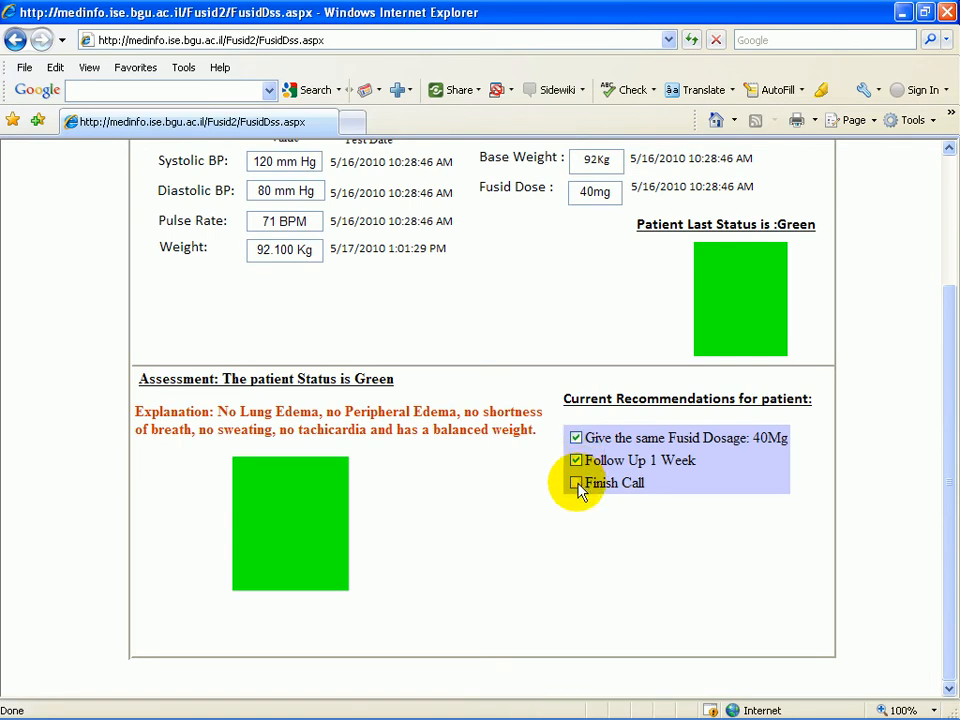
pyautogui.click(576, 483)
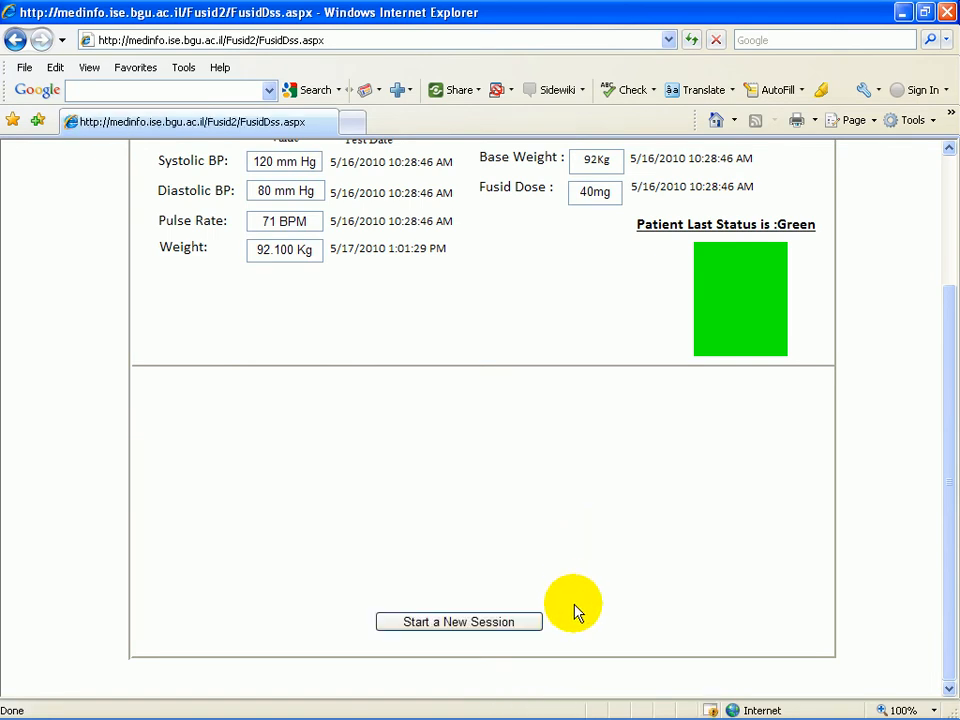
pyautogui.click(459, 621)
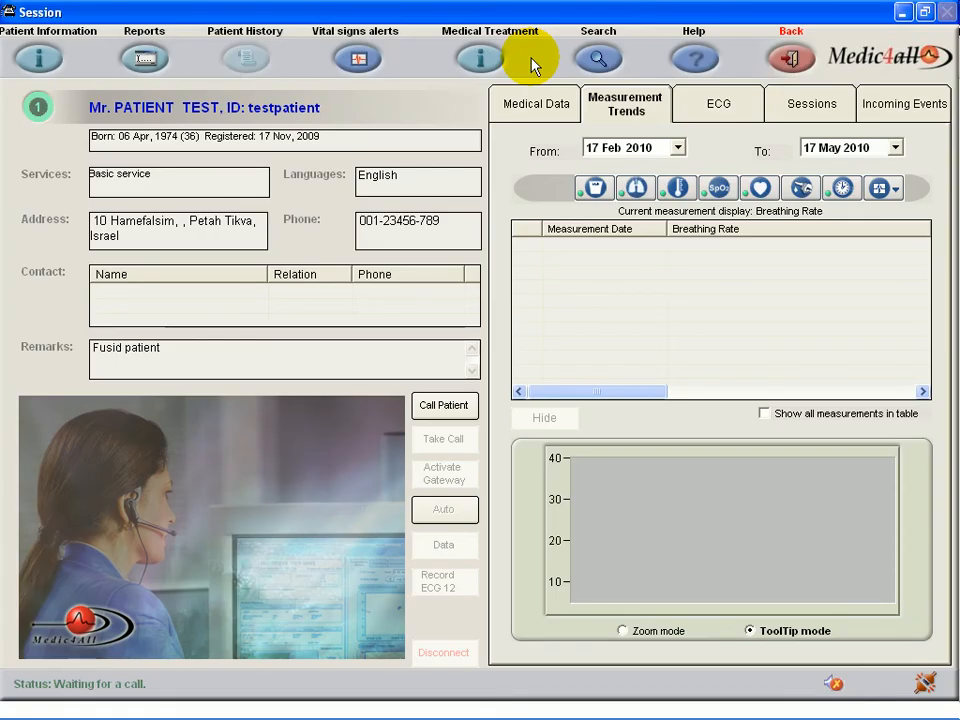
pyautogui.moveTo(594, 188)
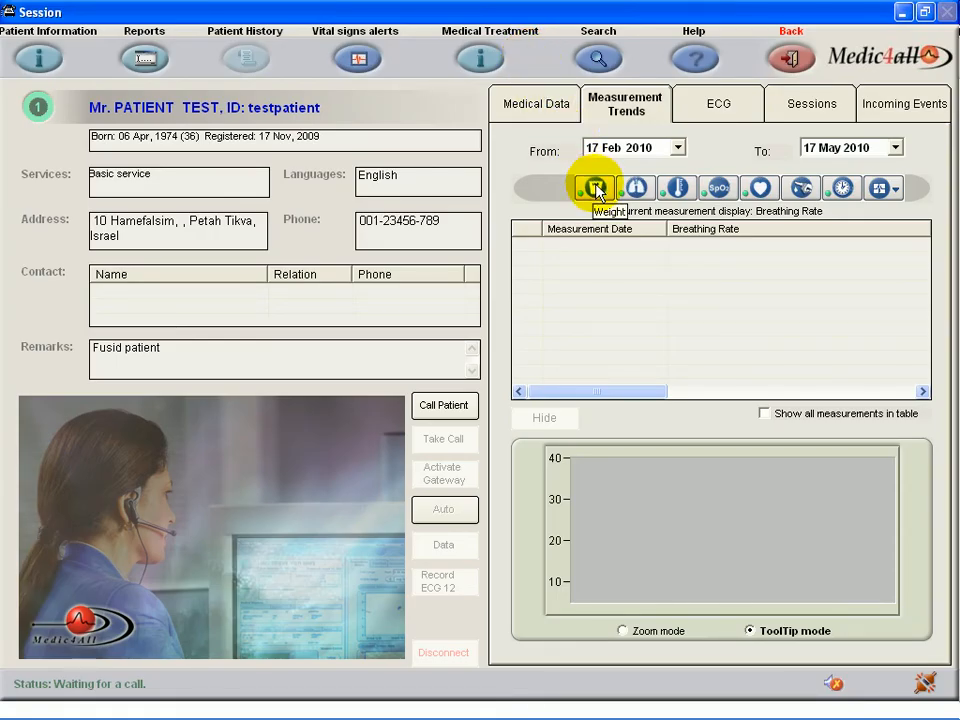
# Show patient 111's weight trend with the new 101.15 kg reading.
pyautogui.click(596, 188)
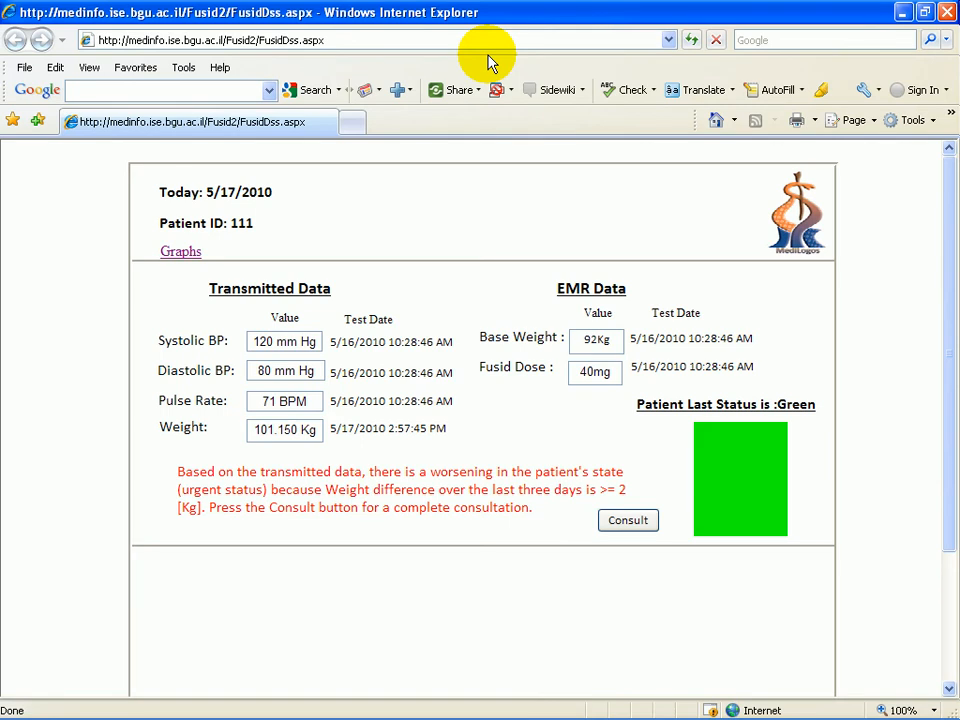
pyautogui.moveTo(475, 245)
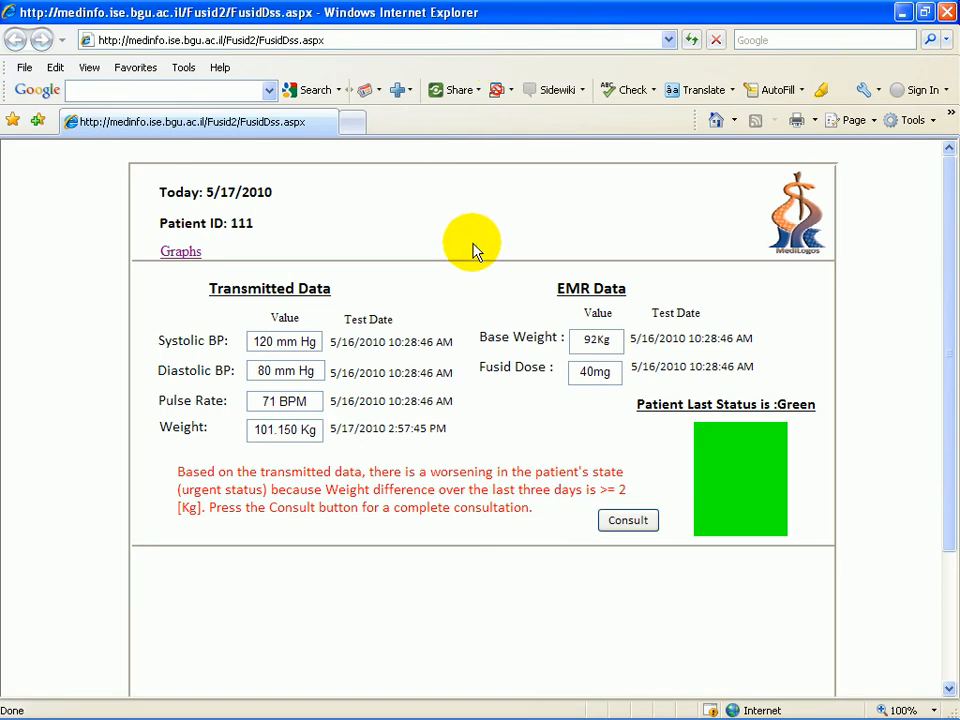
pyautogui.moveTo(420, 465)
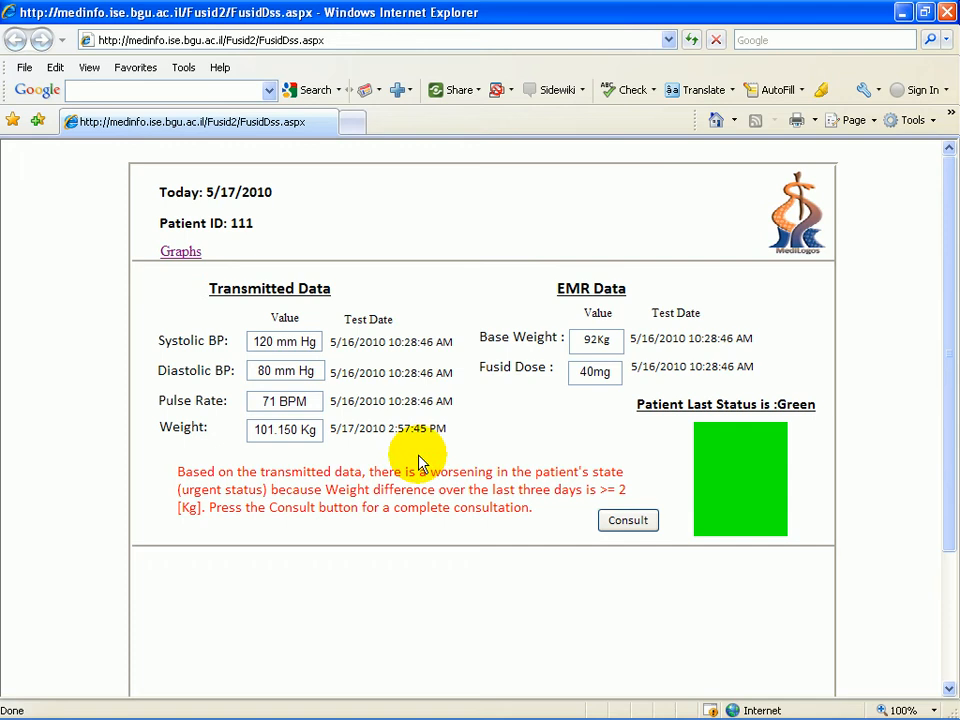
pyautogui.moveTo(563, 480)
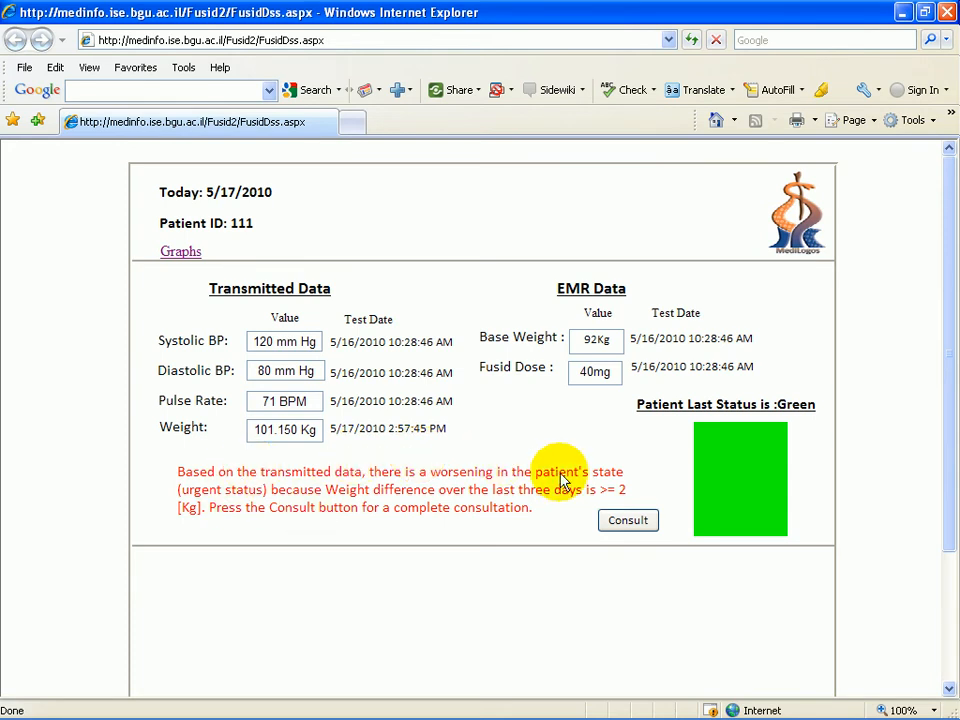
pyautogui.moveTo(498, 493)
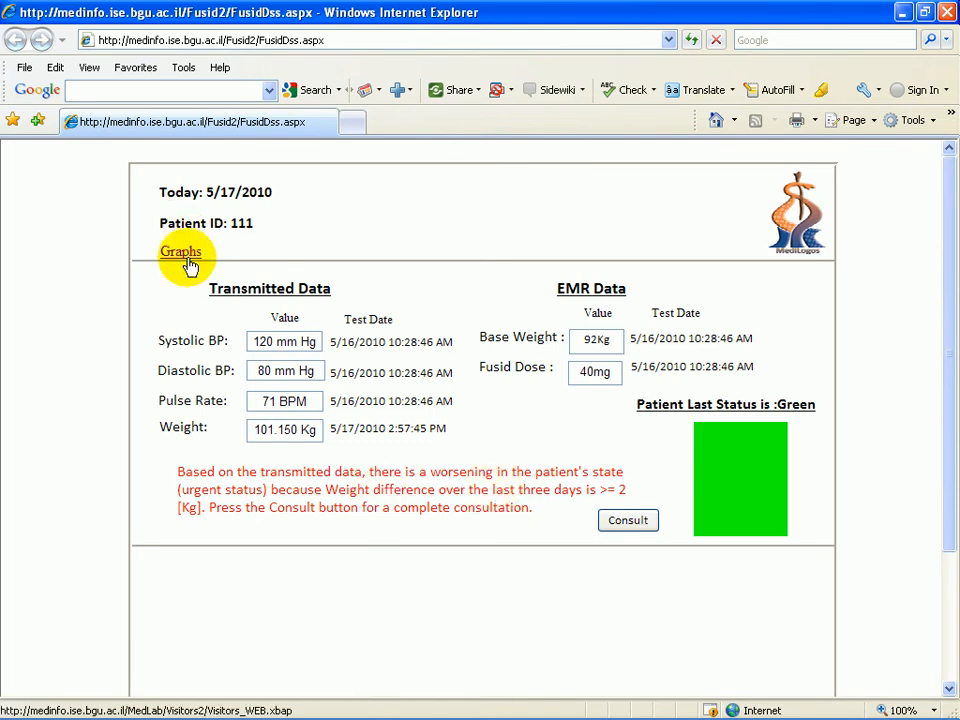
# Open patient 111's MedLab graphs showing the BMI_State timeline.
pyautogui.click(181, 251)
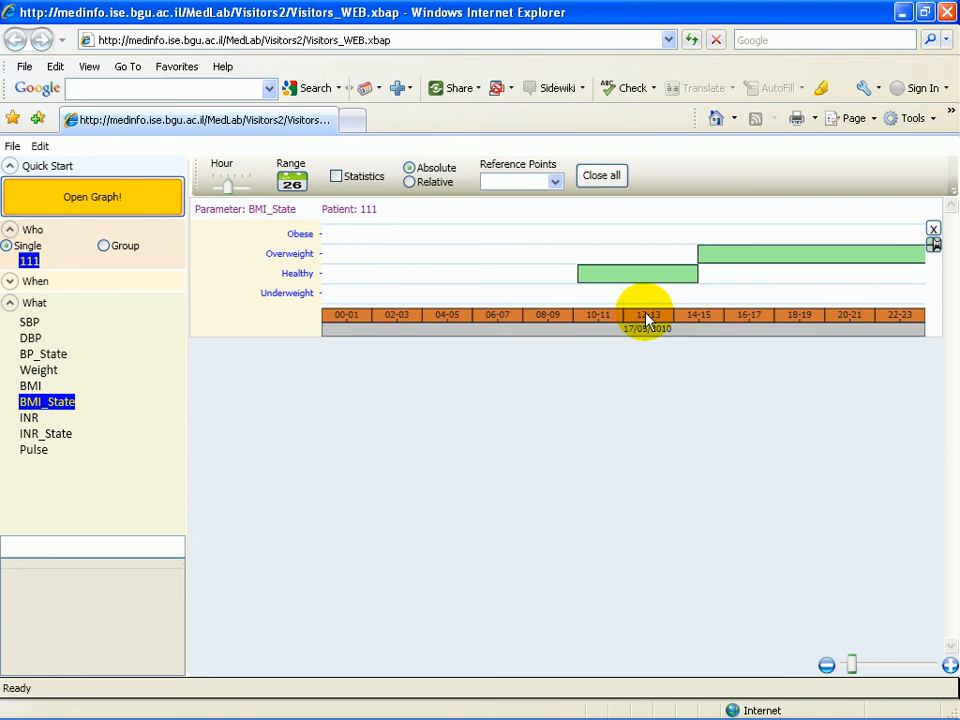
pyautogui.moveTo(712, 316)
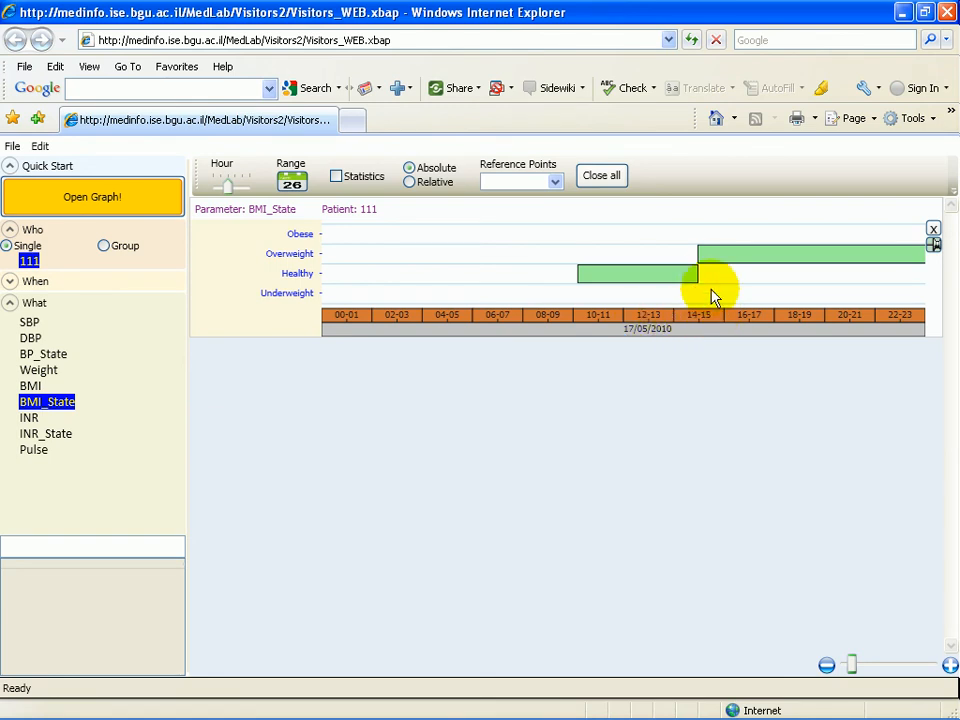
pyautogui.moveTo(705, 260)
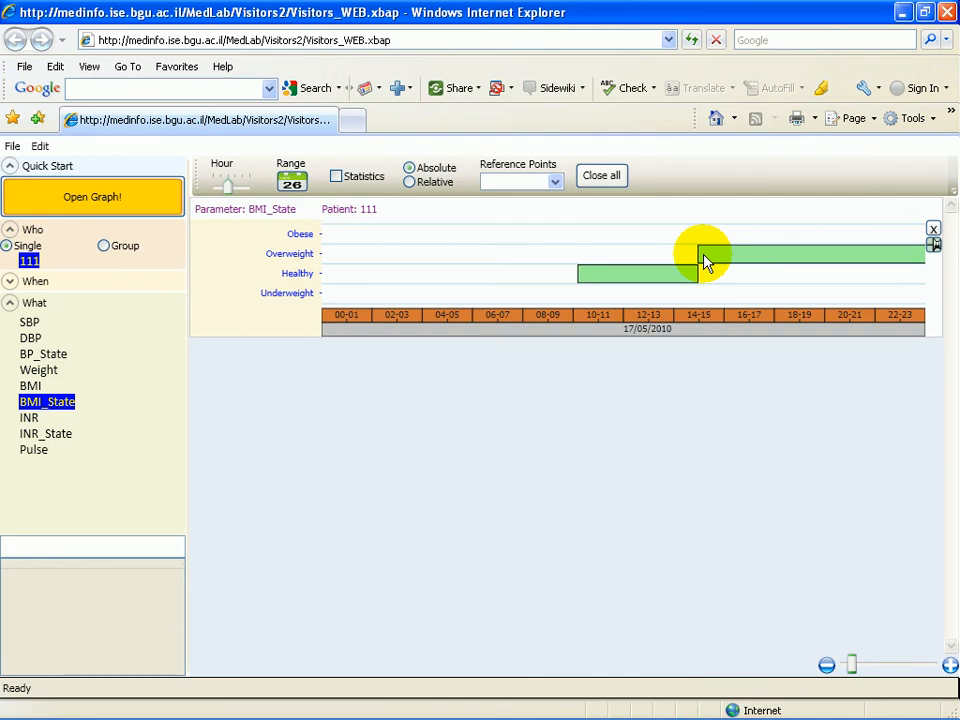
pyautogui.moveTo(697, 275)
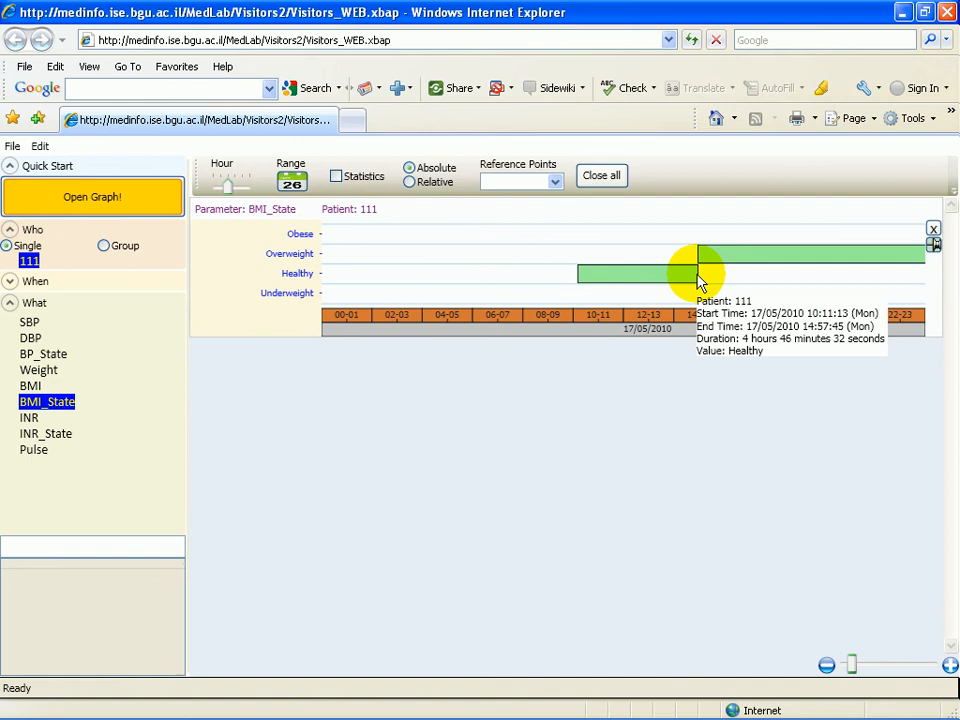
pyautogui.moveTo(685, 277)
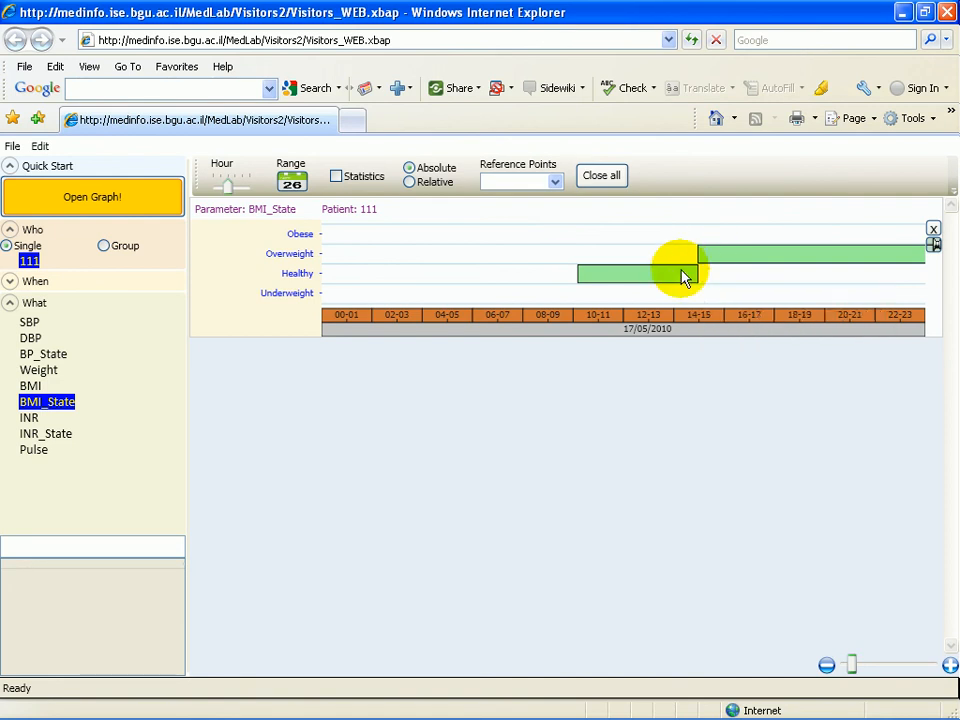
pyautogui.moveTo(715, 253)
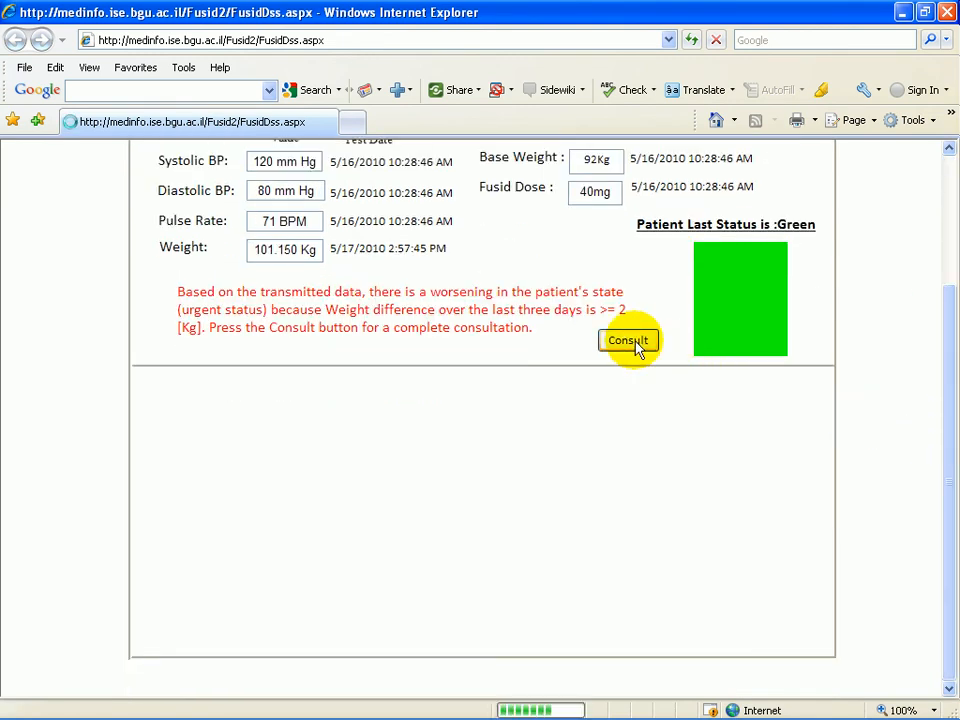
# Start the consultation, mark lung and peripheral edema present, and submit for System Evaluation.
pyautogui.click(628, 340)
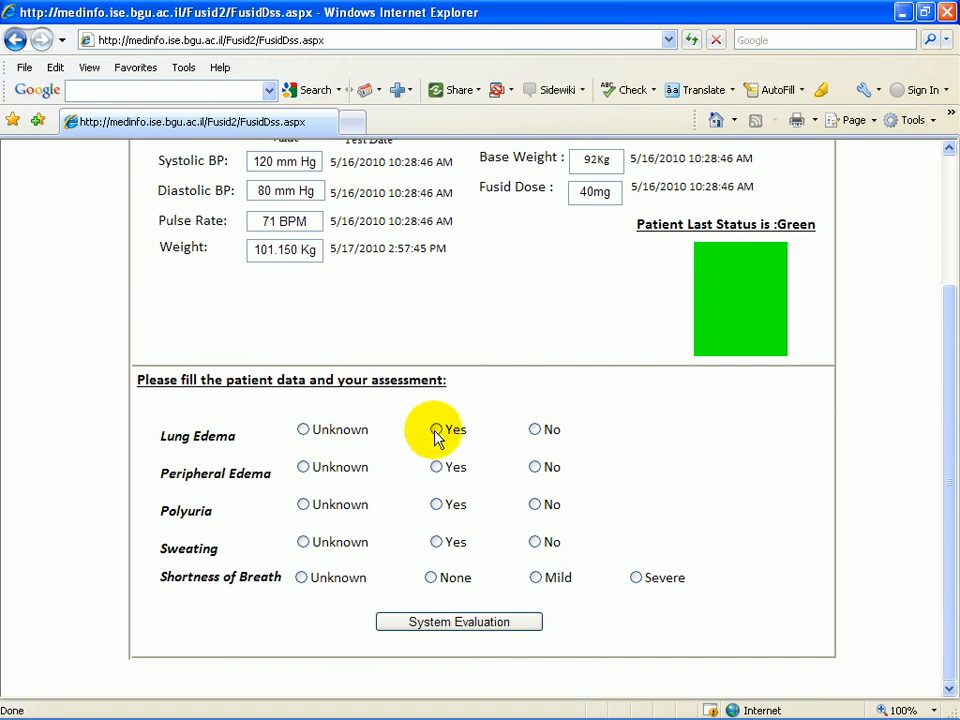
pyautogui.click(437, 429)
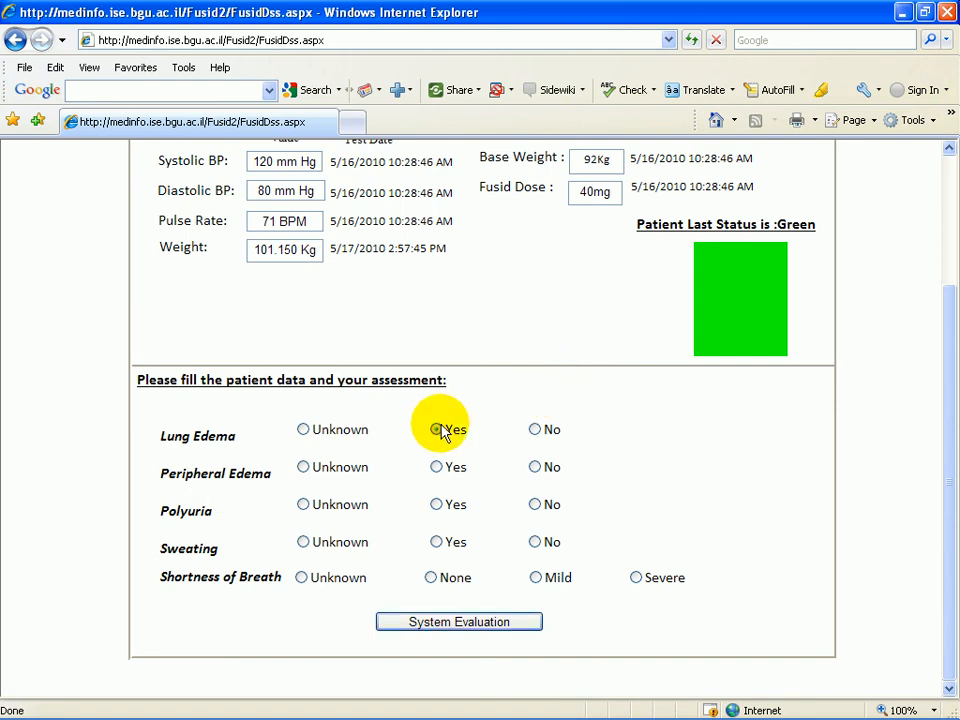
pyautogui.click(436, 429)
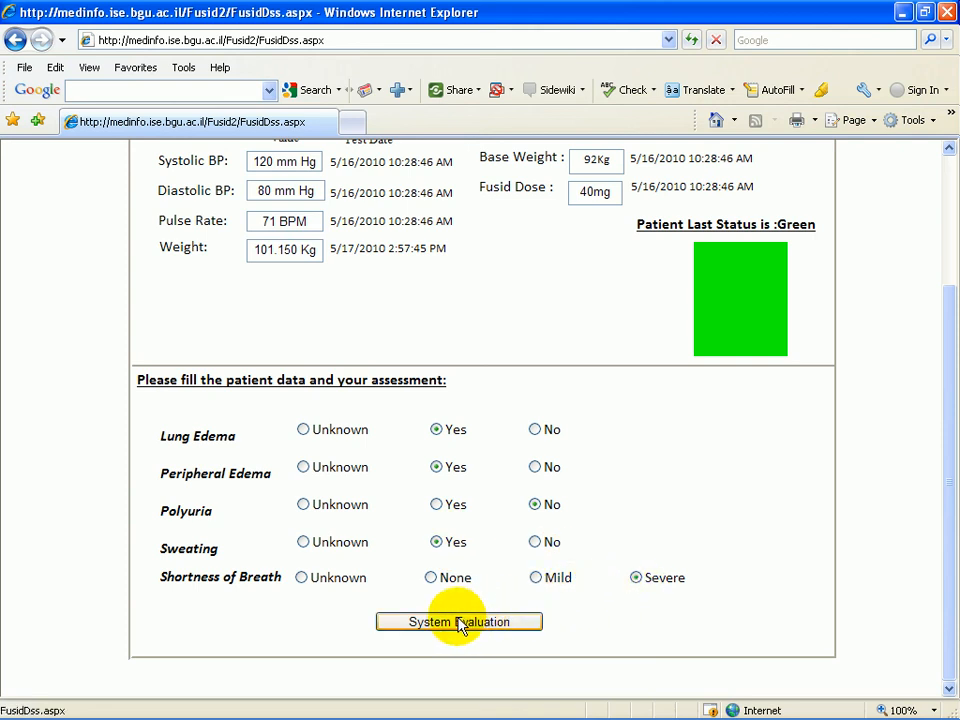
pyautogui.click(459, 621)
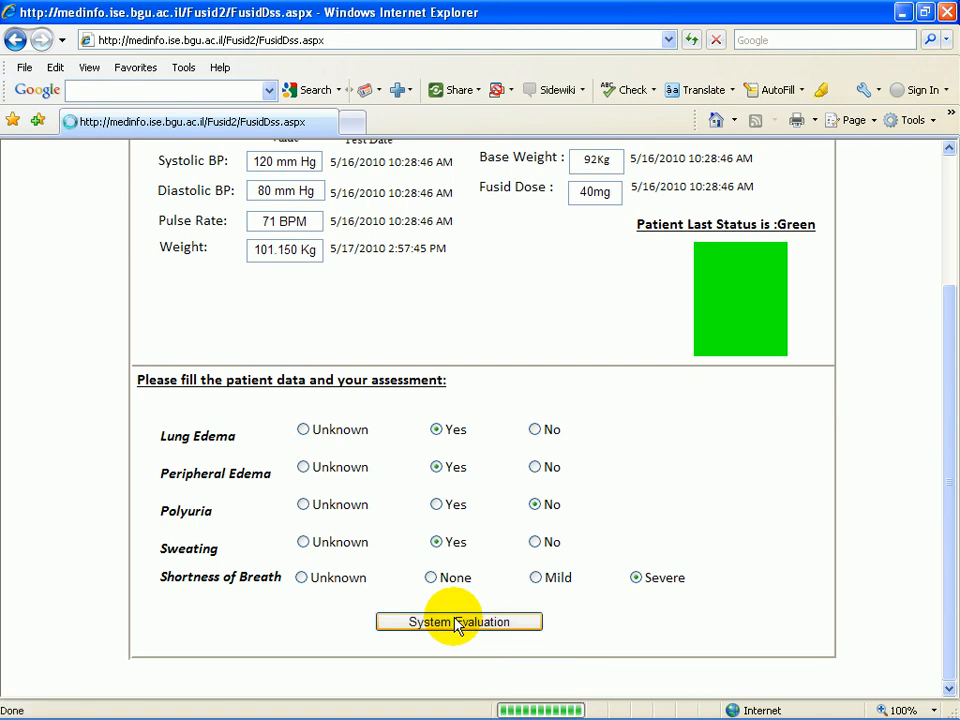
# Review the Red Emergency State result citing sweating, breathlessness and lung edema; request recommendations.
pyautogui.click(459, 621)
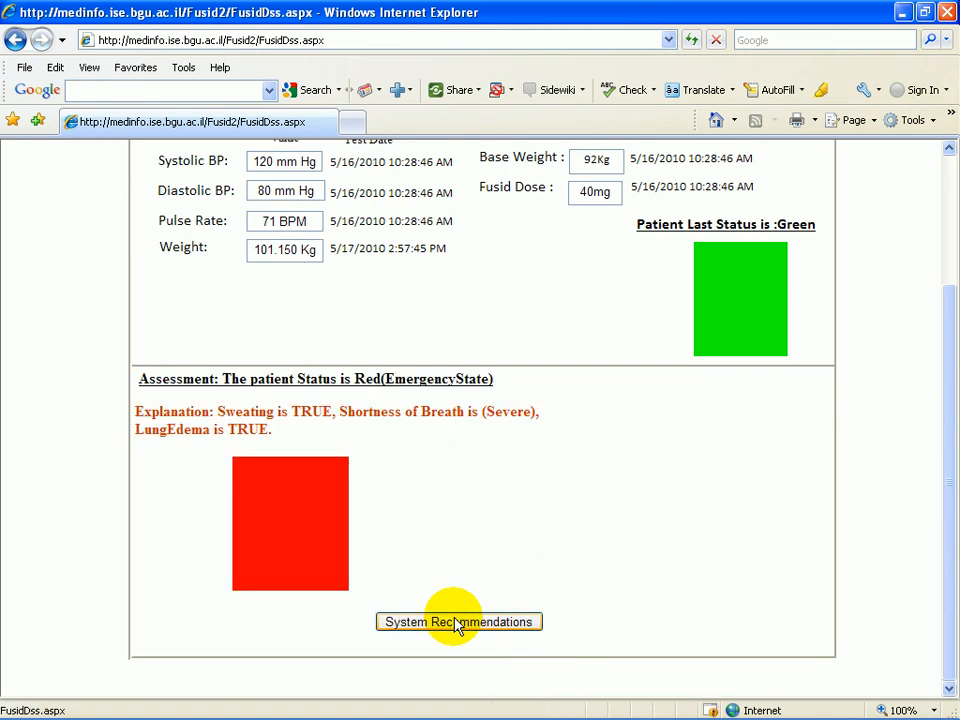
pyautogui.moveTo(428, 398)
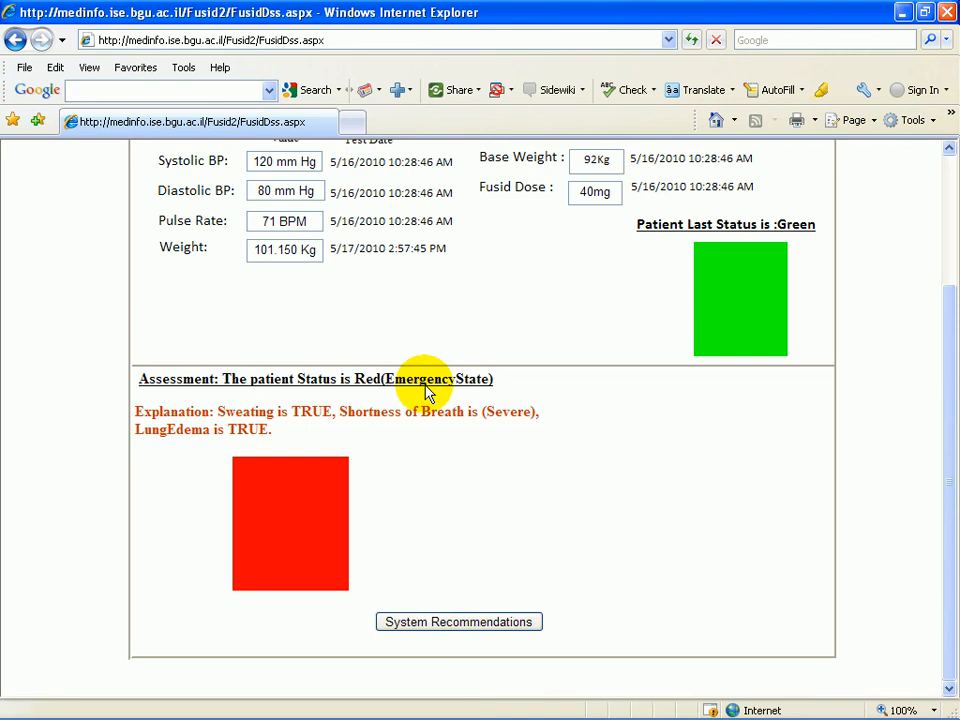
pyautogui.moveTo(307, 420)
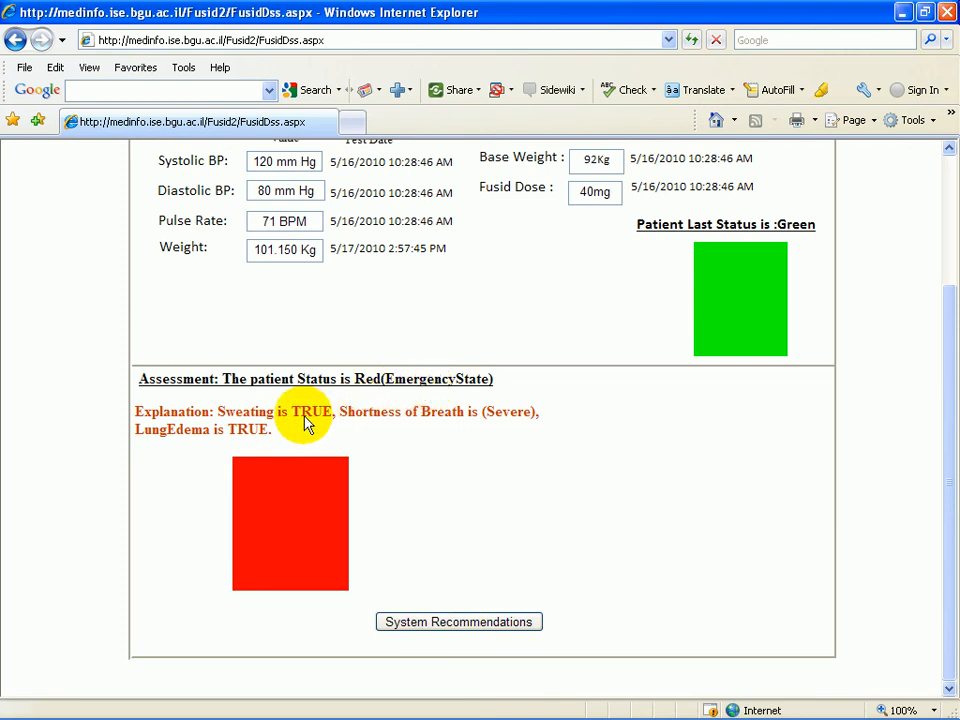
pyautogui.moveTo(265, 443)
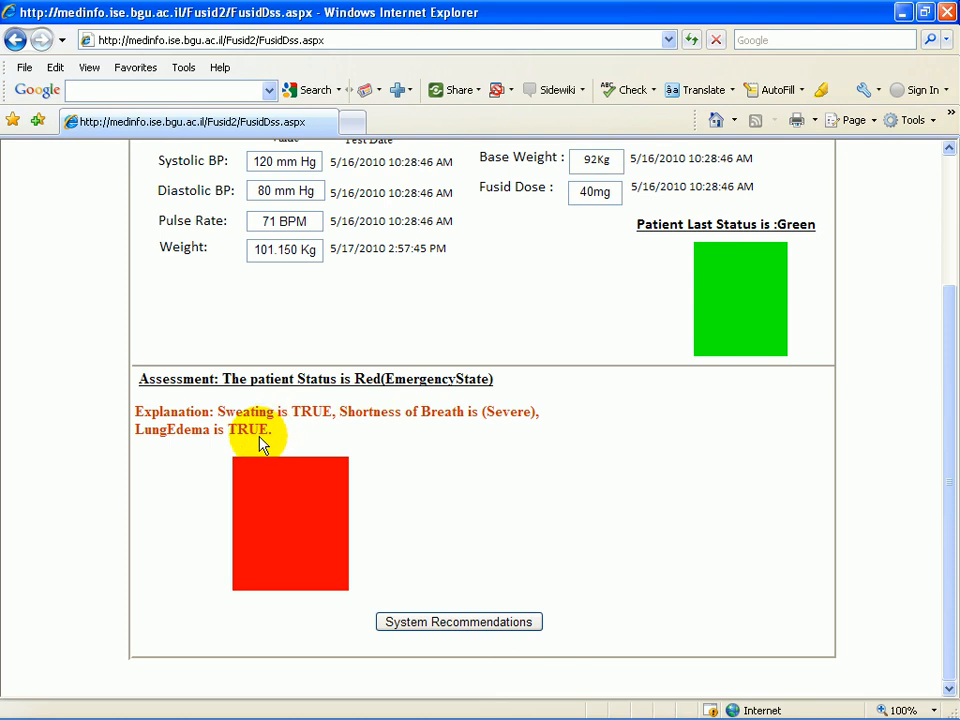
pyautogui.moveTo(290, 508)
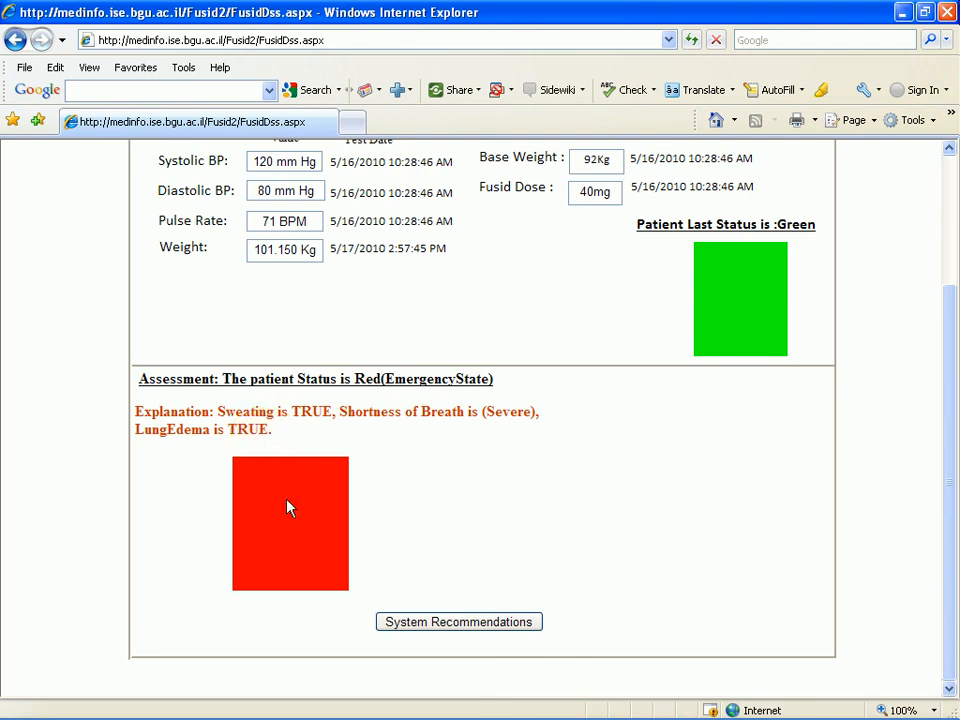
pyautogui.click(459, 621)
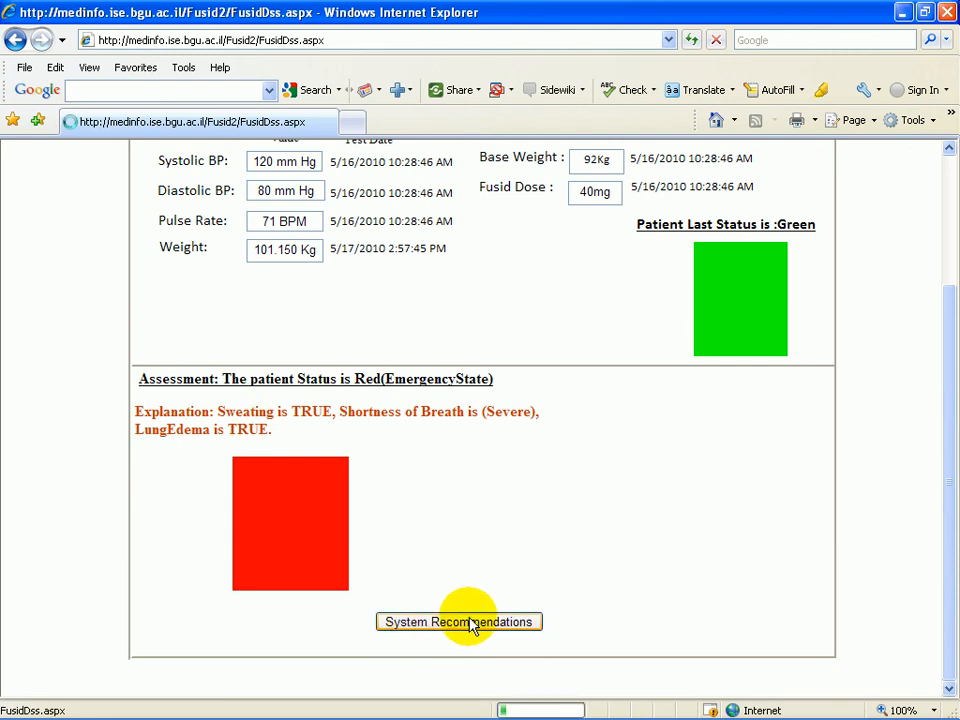
# Accept Cordil/Isoket, ED evacuation, physician report, 80 mg Fusid, 24h follow-up, and Finish Call.
pyautogui.click(459, 621)
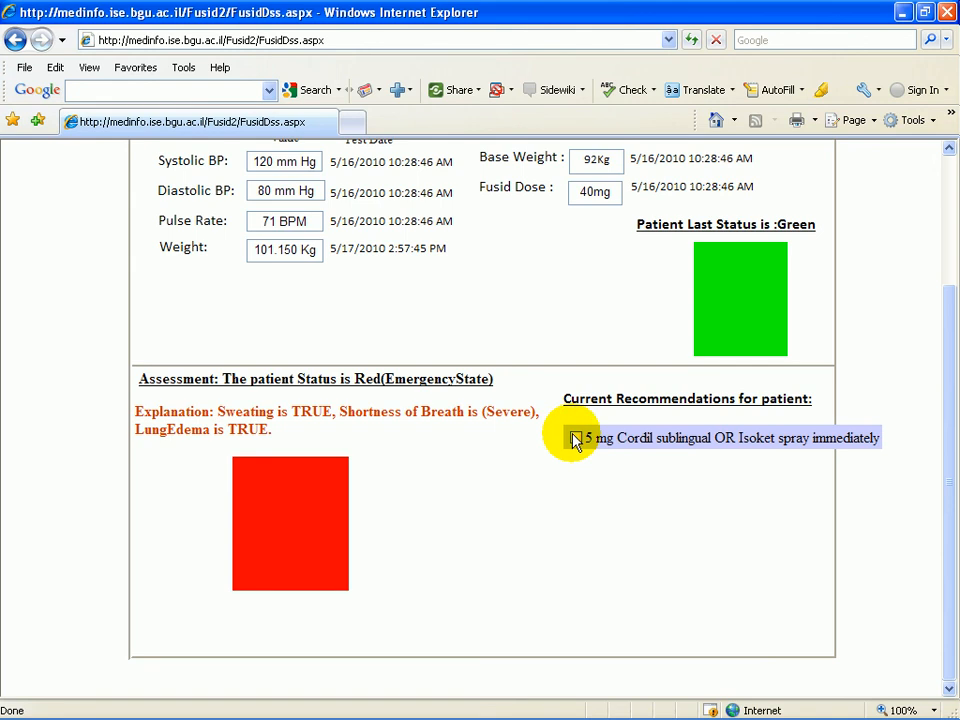
pyautogui.click(576, 438)
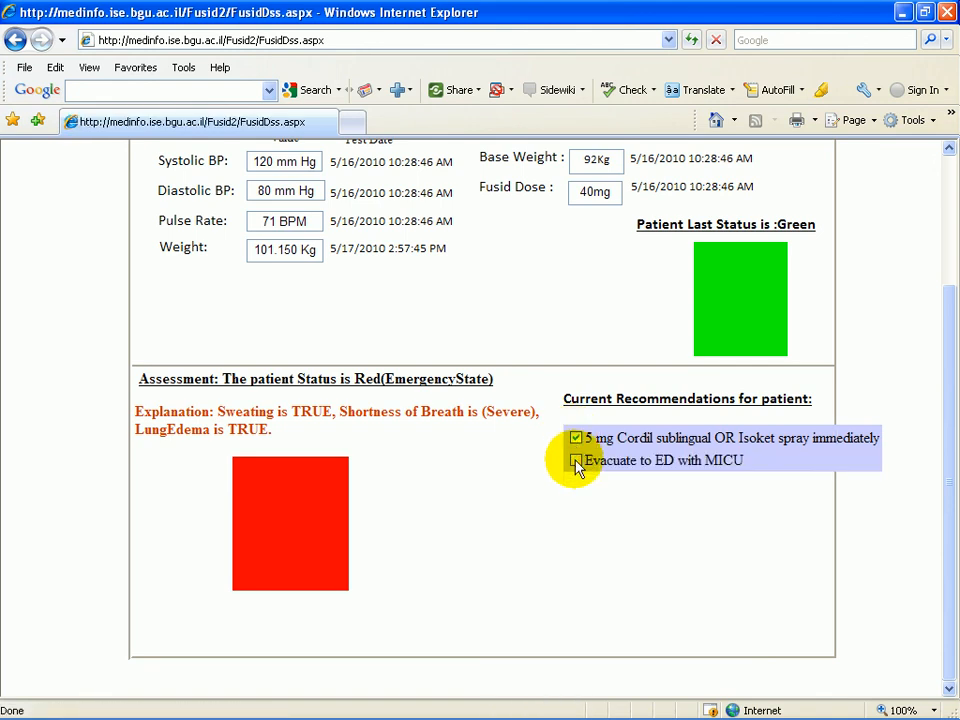
pyautogui.click(576, 460)
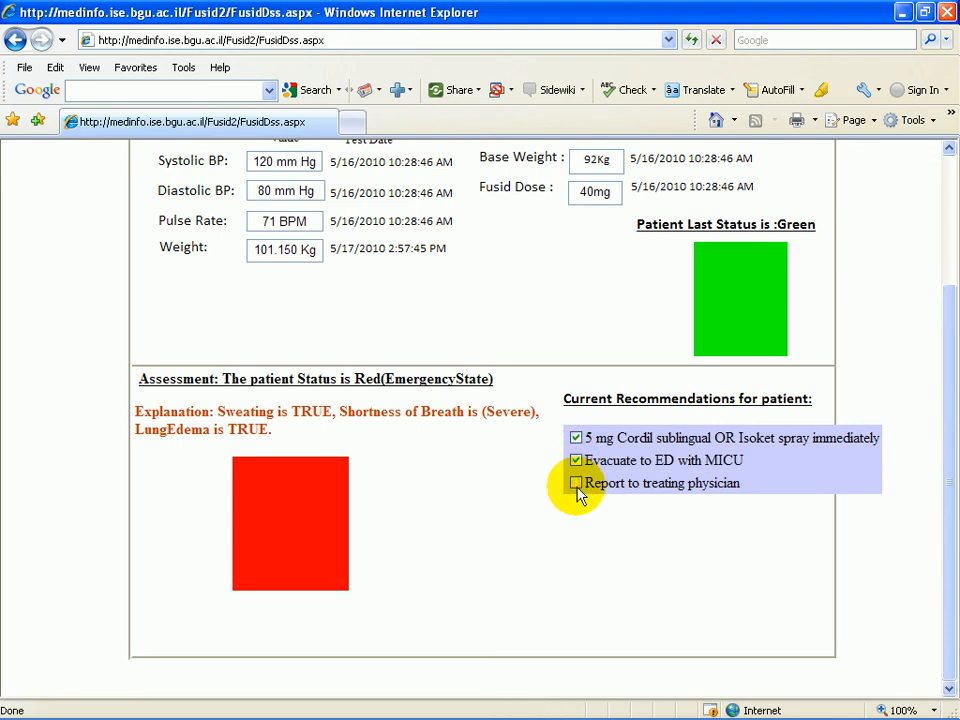
pyautogui.click(575, 483)
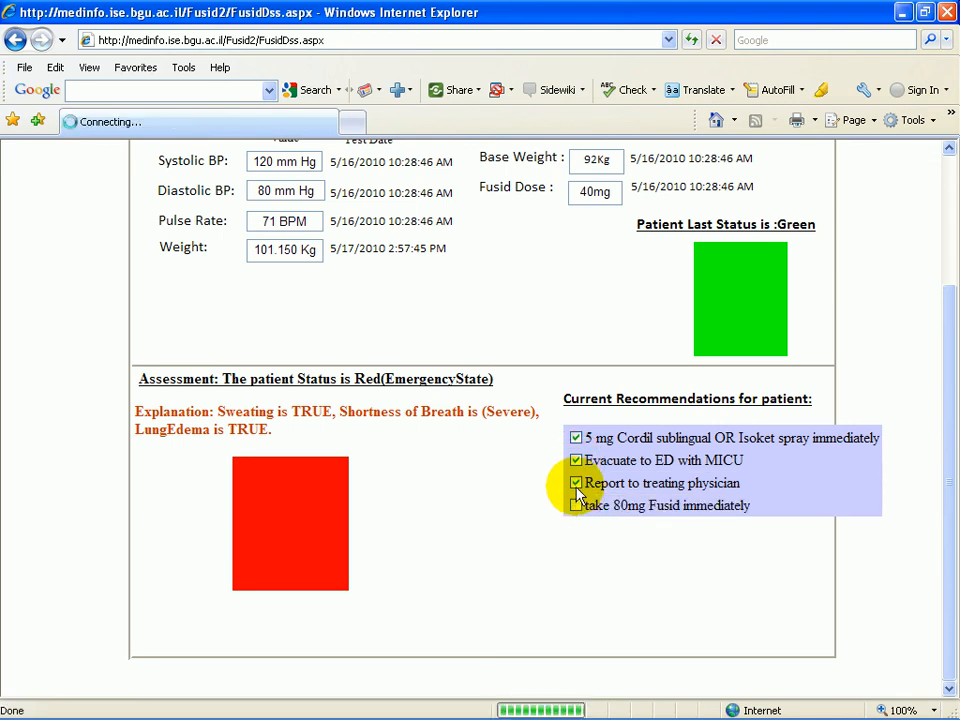
pyautogui.click(576, 505)
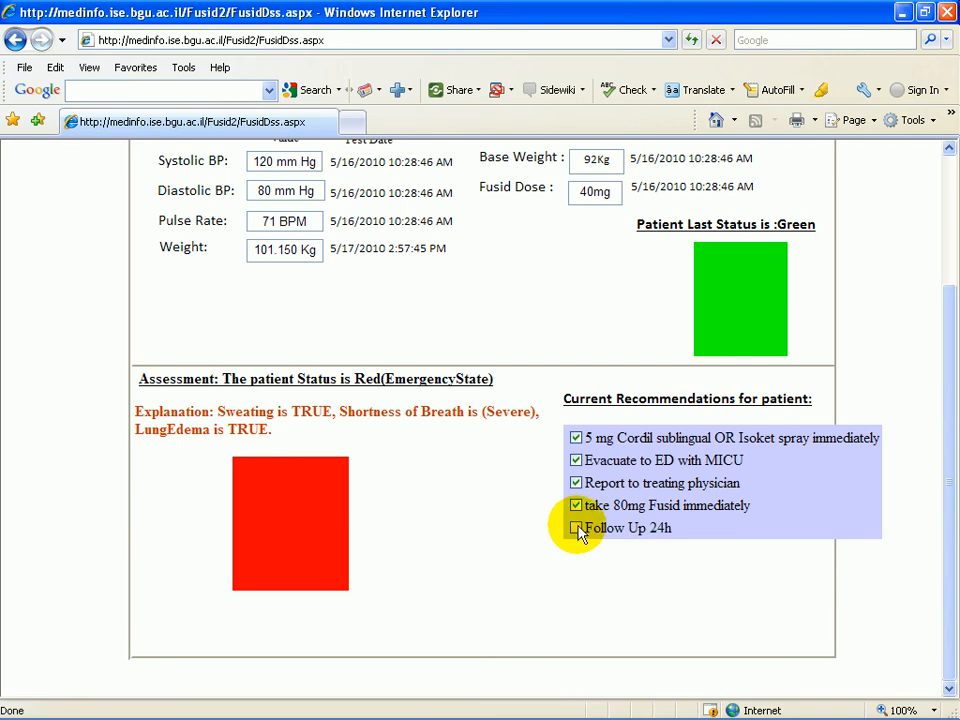
pyautogui.click(576, 528)
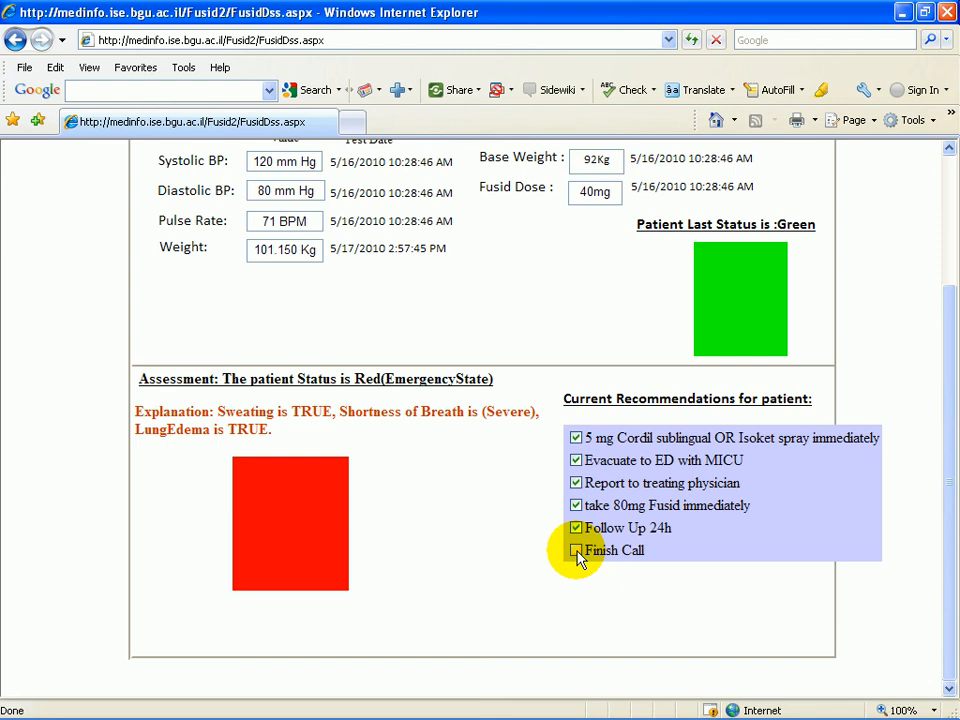
pyautogui.click(576, 550)
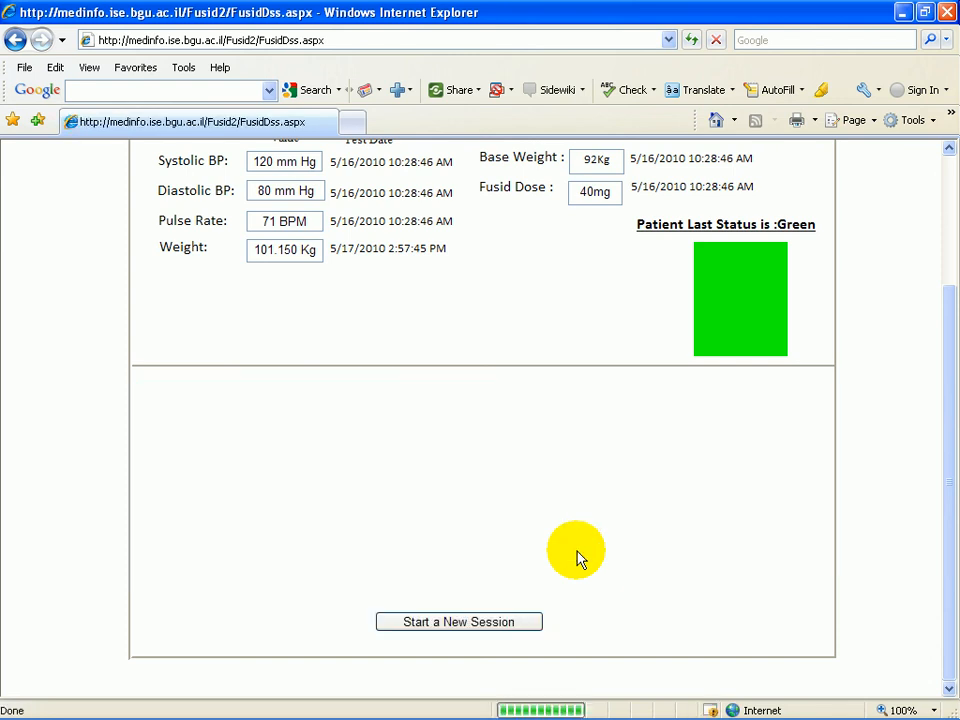
pyautogui.moveTo(858, 508)
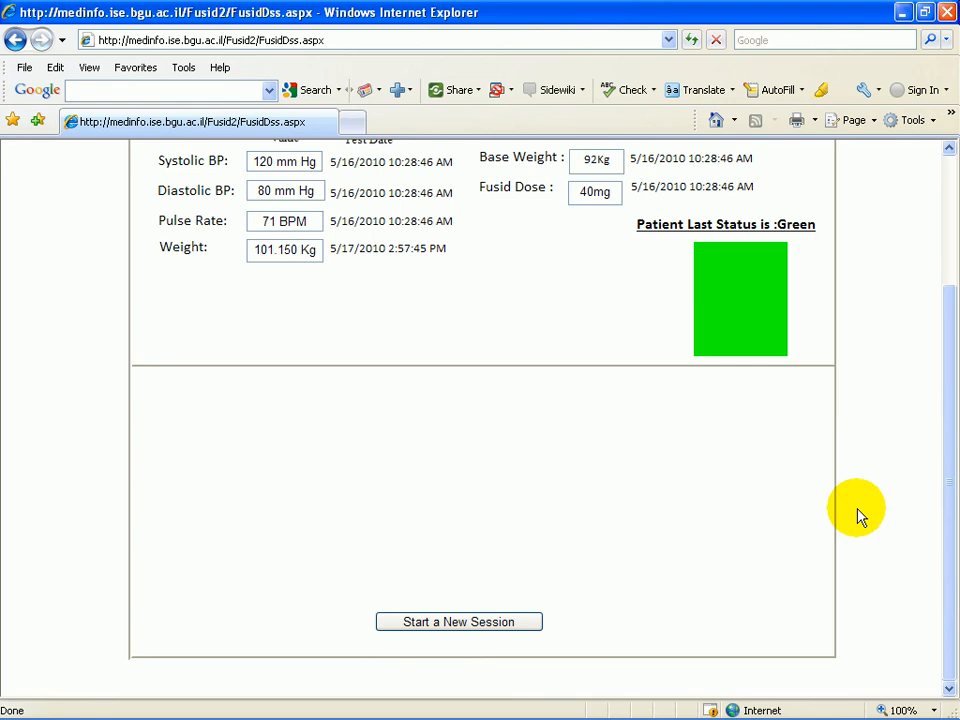
pyautogui.scroll(3)
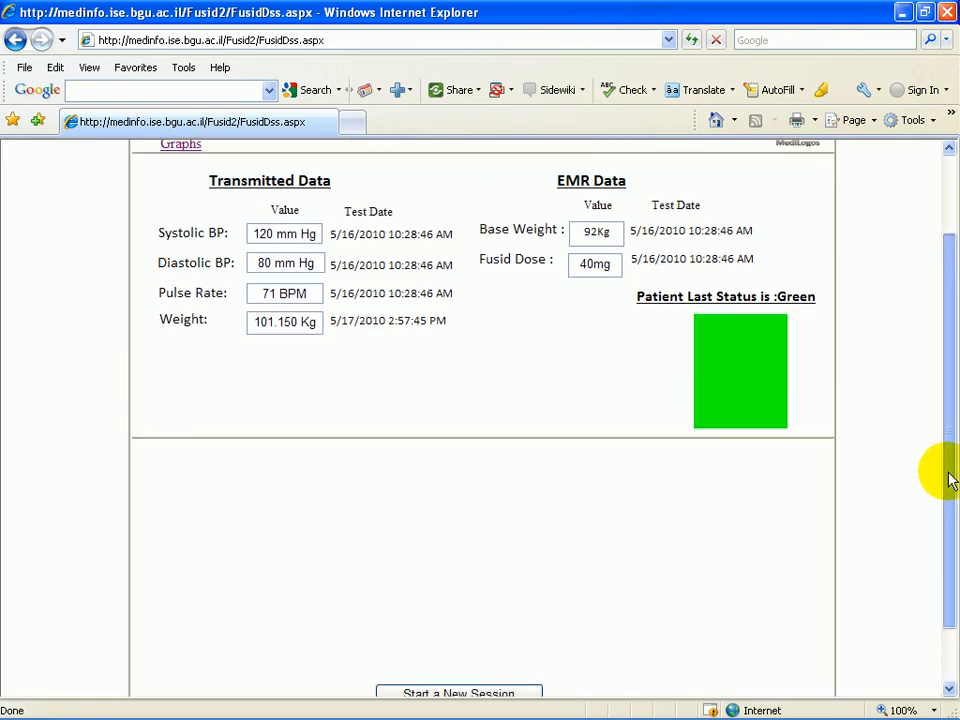